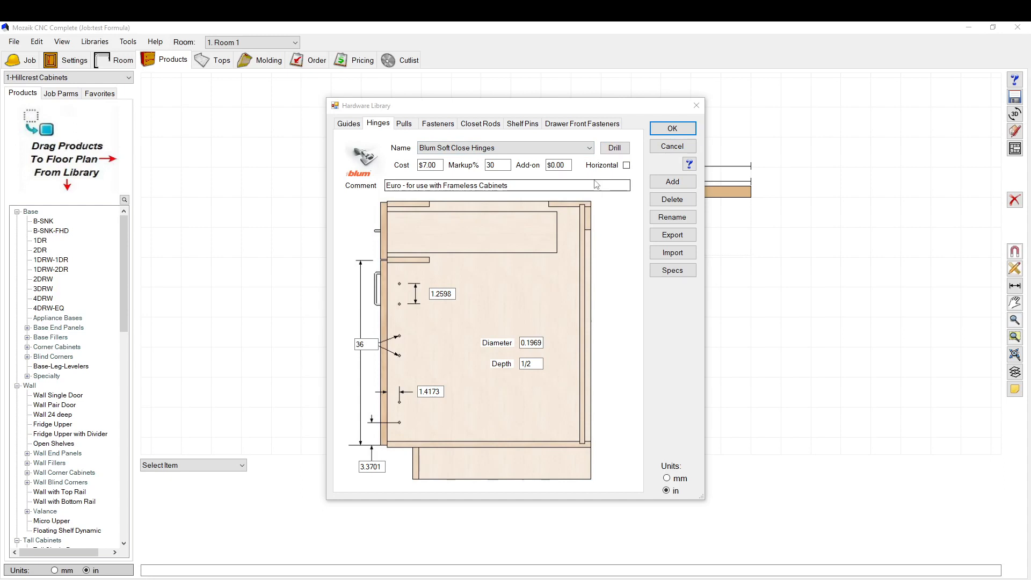
mouse_move(672, 146)
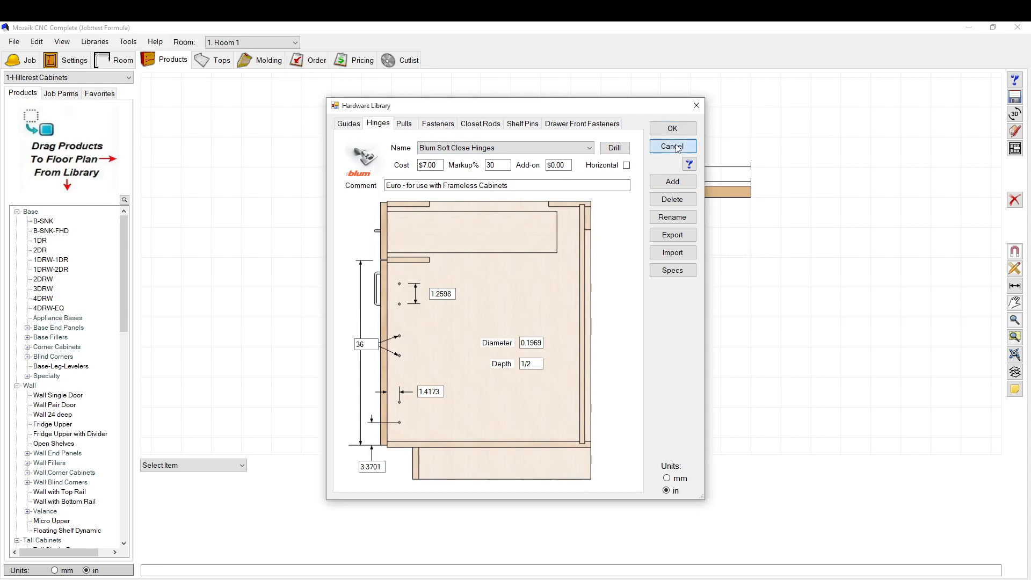
- Reopen the Hardware Library on the Hinges page with Blum Soft Close Hinges selected
click(672, 146)
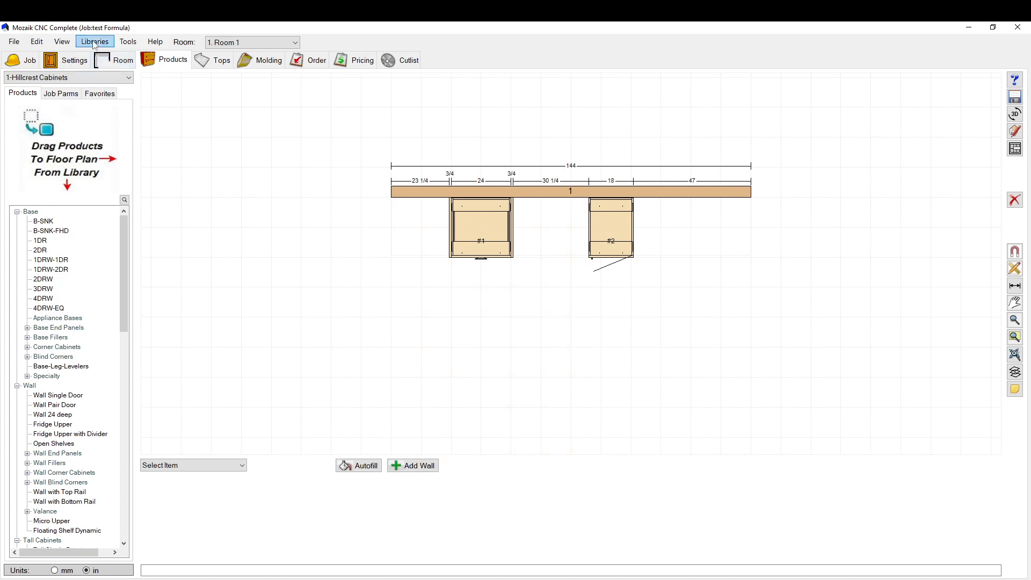
click(95, 42)
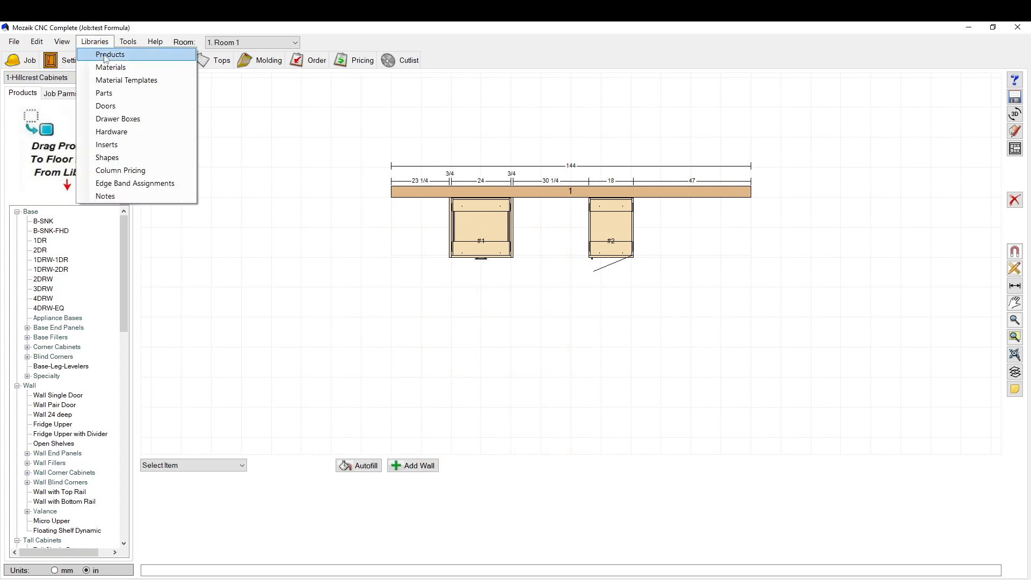
mouse_move(112, 131)
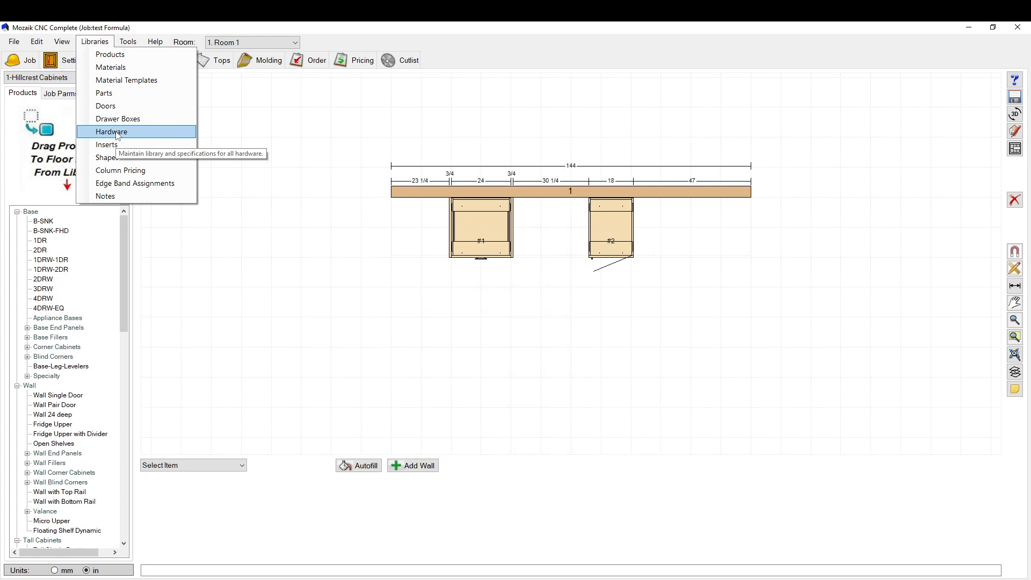
click(111, 131)
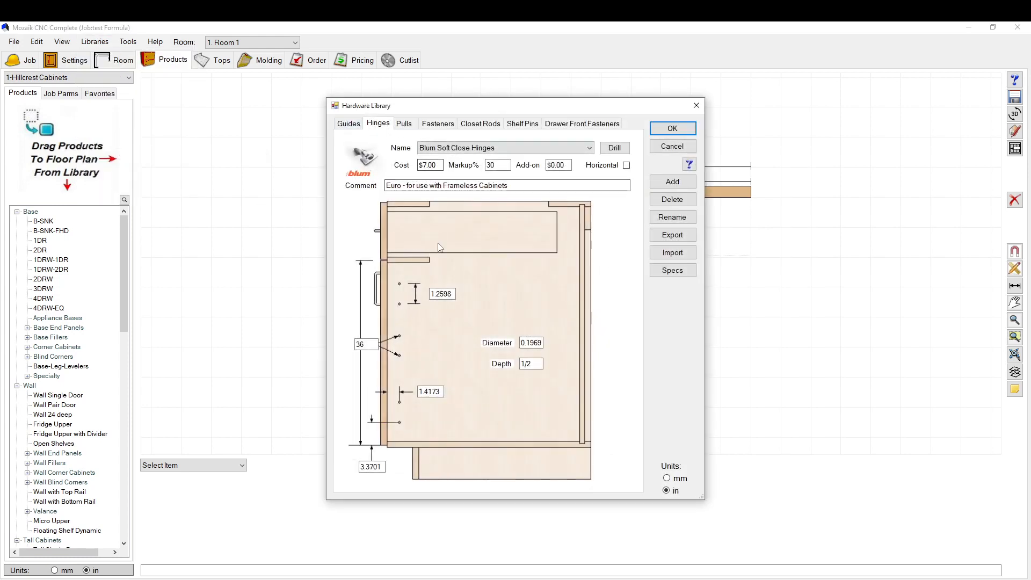
mouse_move(569, 195)
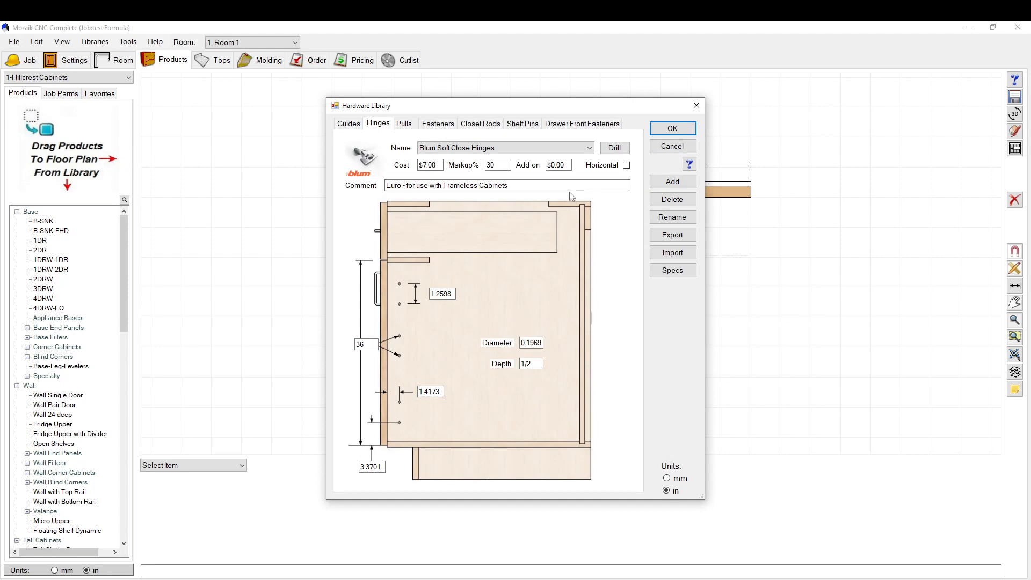
click(503, 147)
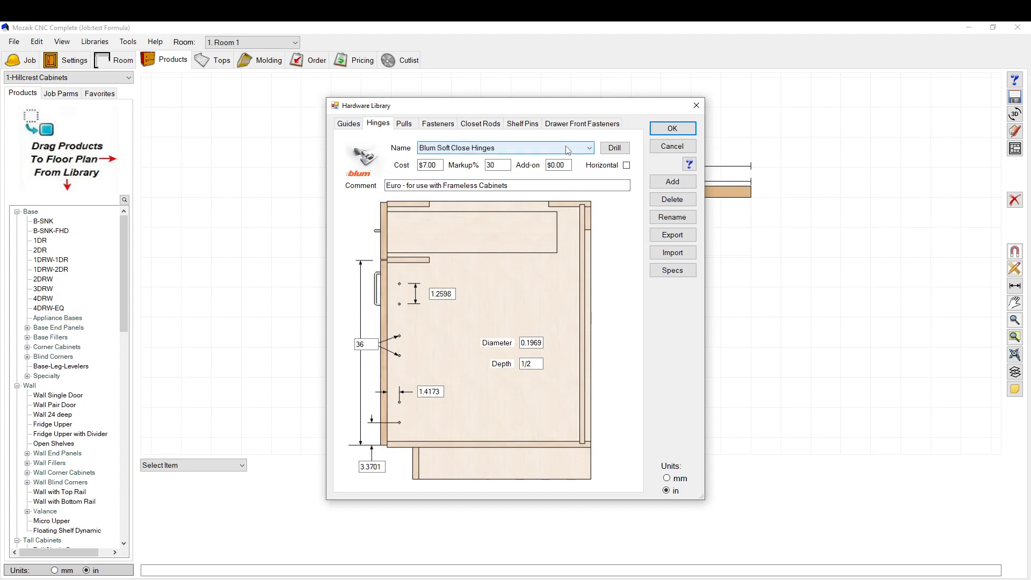
click(588, 147)
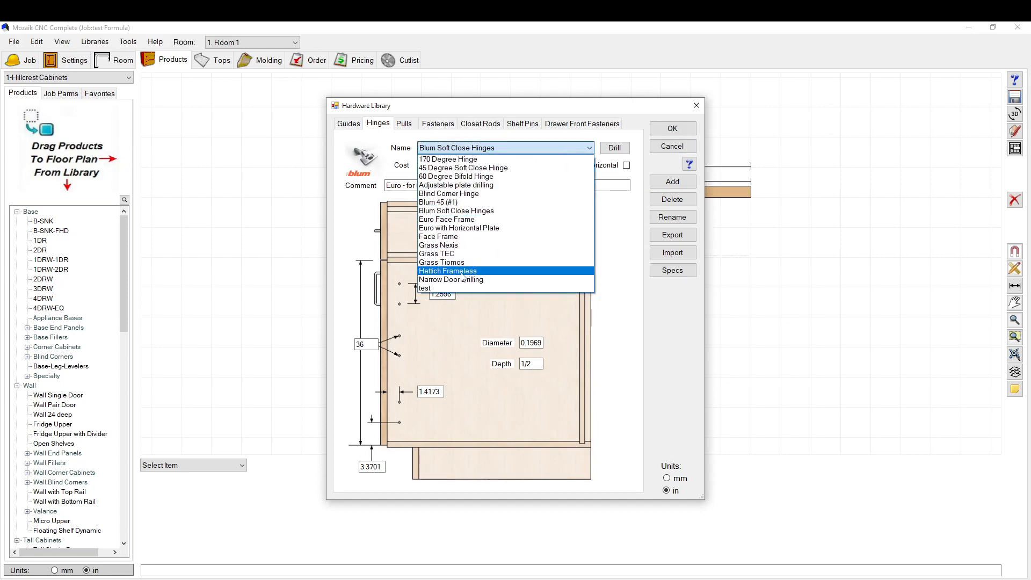
mouse_move(425, 288)
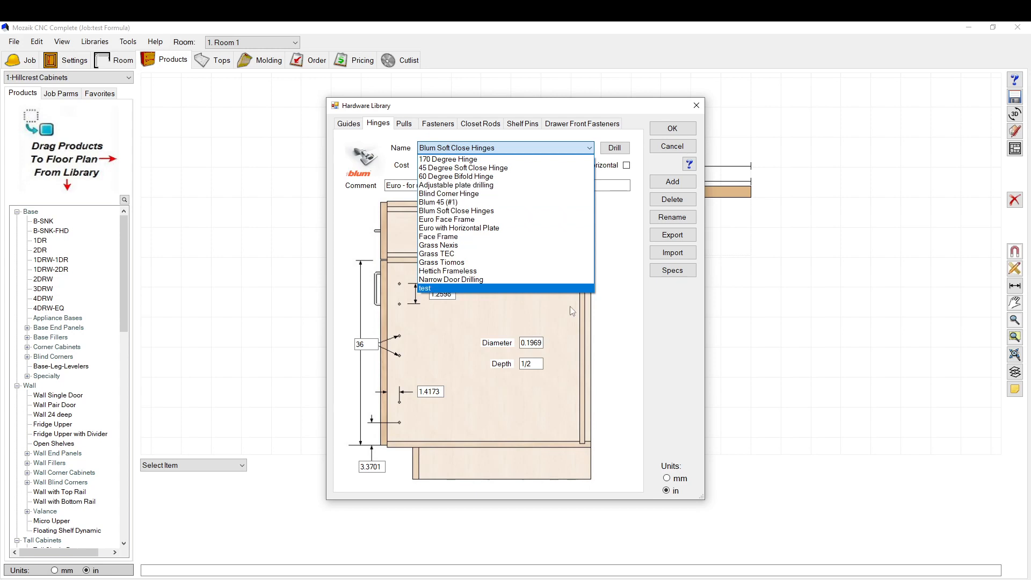
click(456, 210)
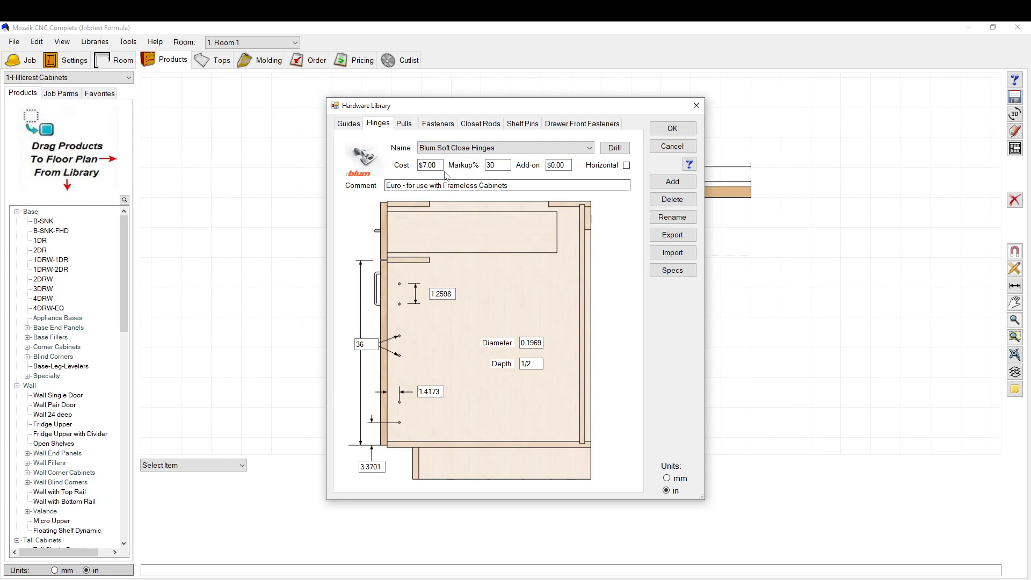
- Review the hinge markup and comment, then set the hinge Units to mm
click(428, 165)
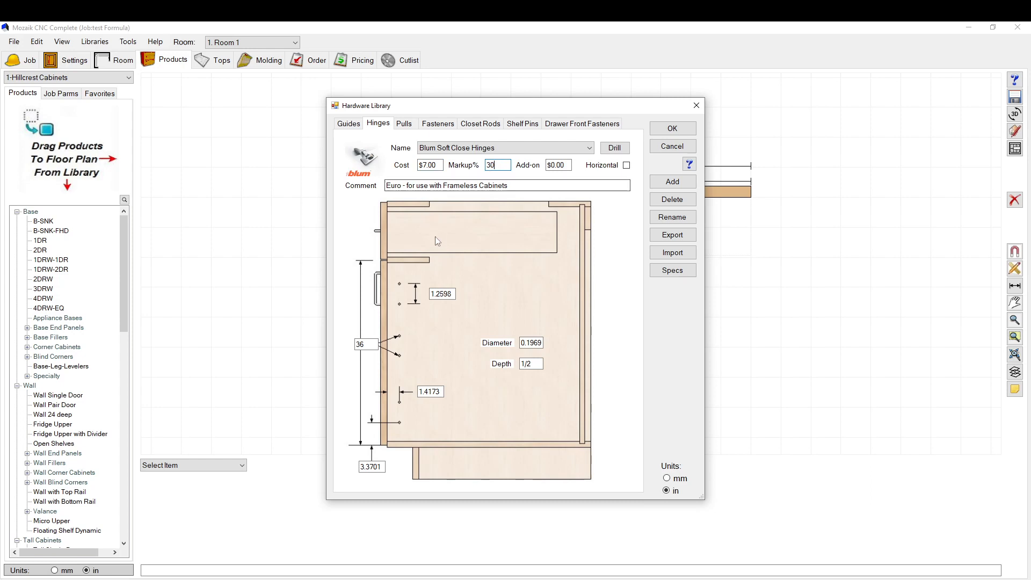
mouse_move(446, 253)
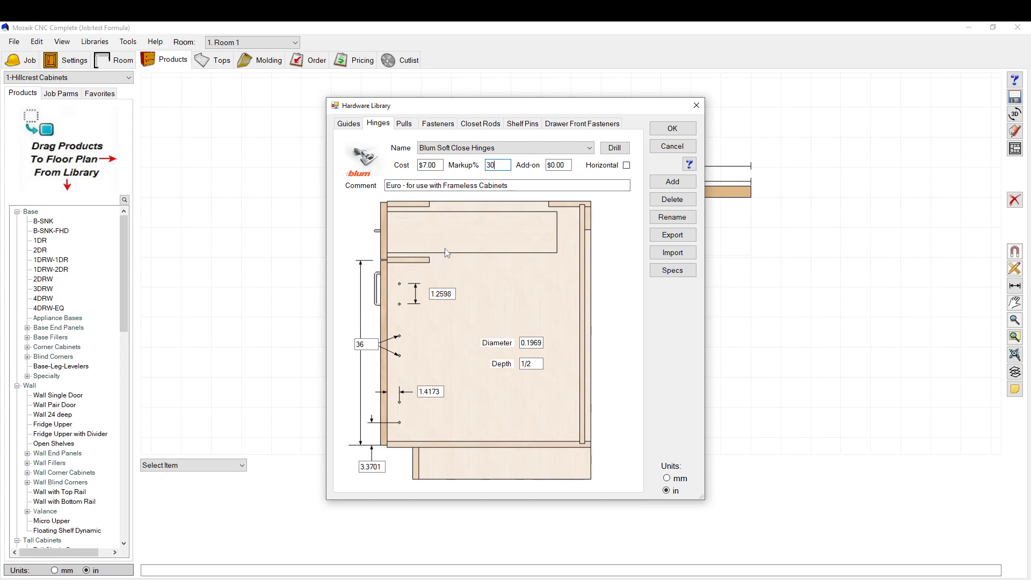
mouse_move(584, 262)
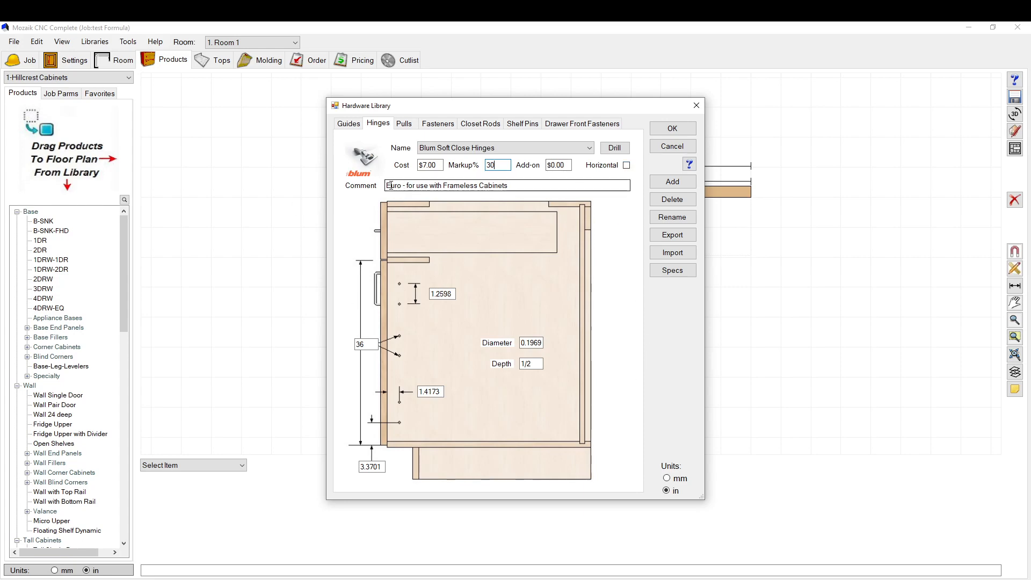
triple_click(506, 184)
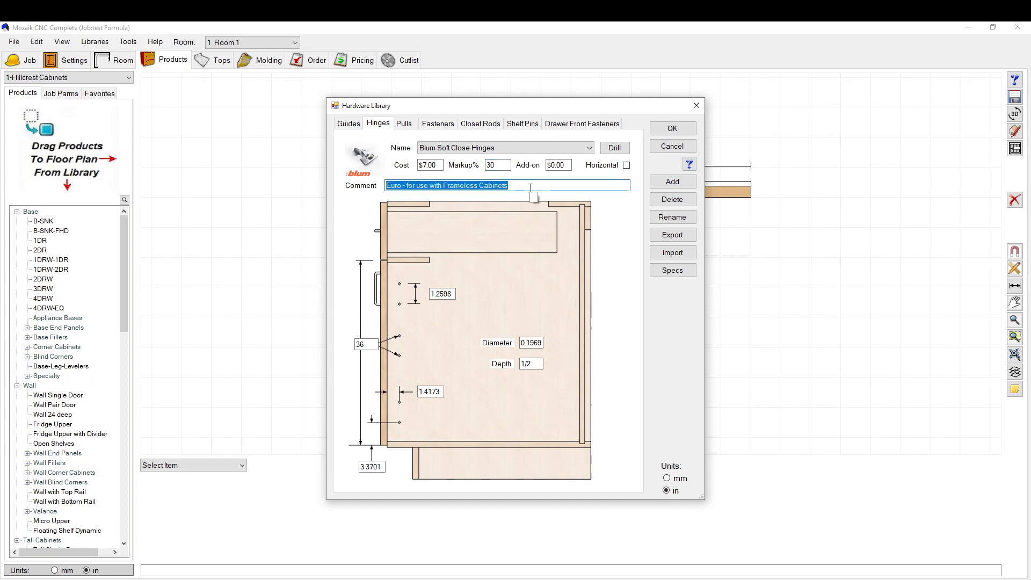
mouse_move(517, 264)
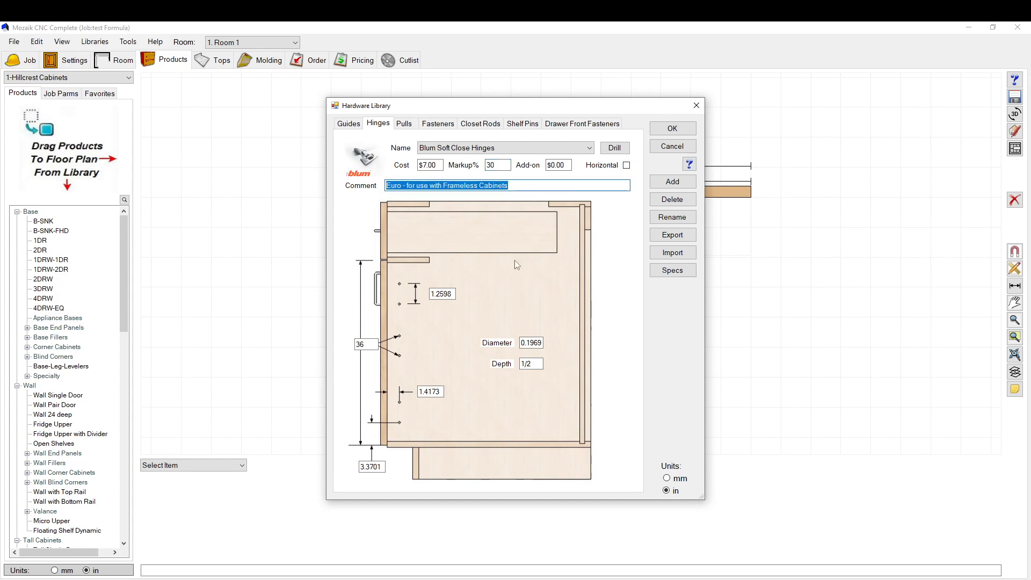
mouse_move(488, 384)
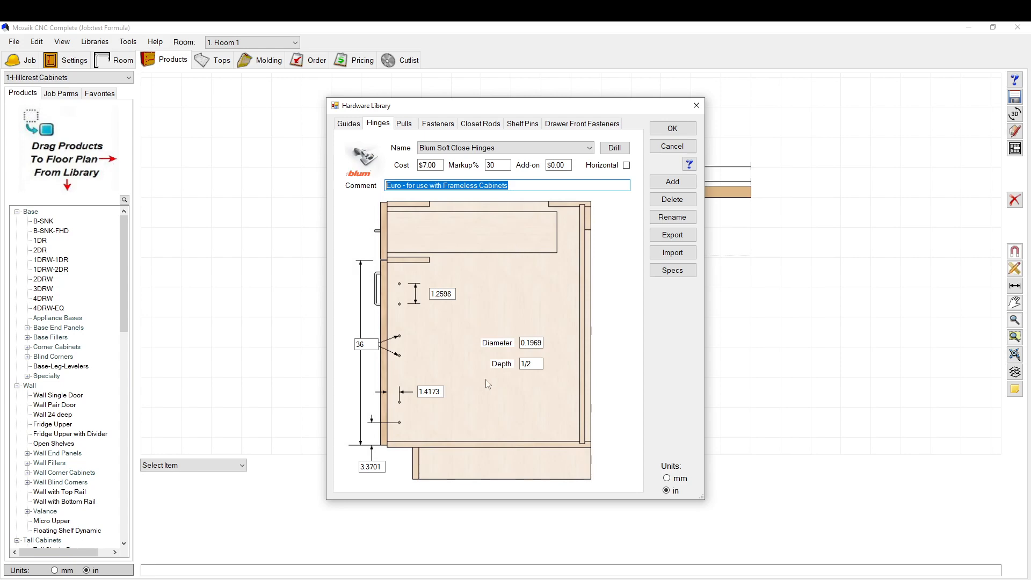
mouse_move(331, 485)
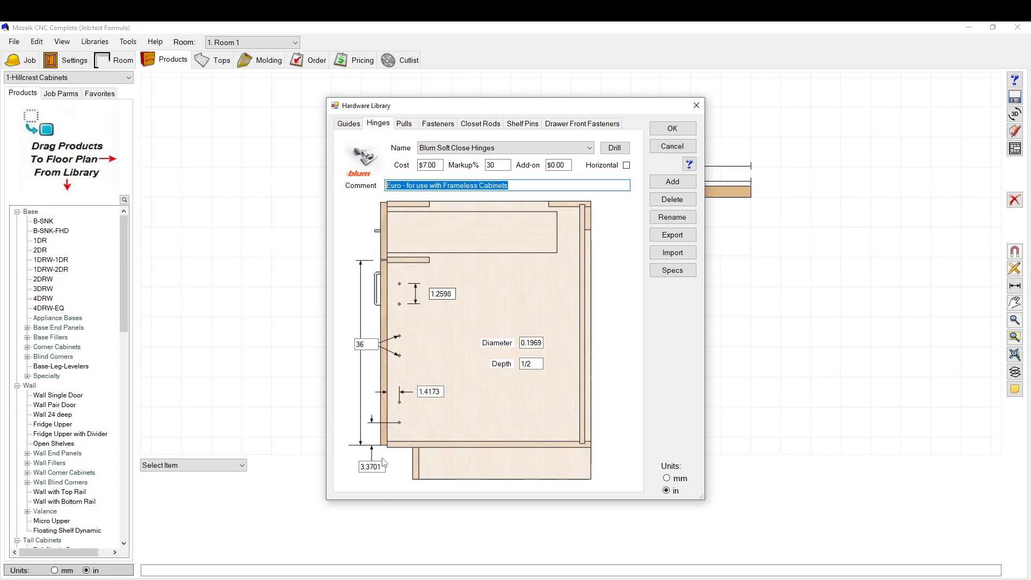
mouse_move(389, 289)
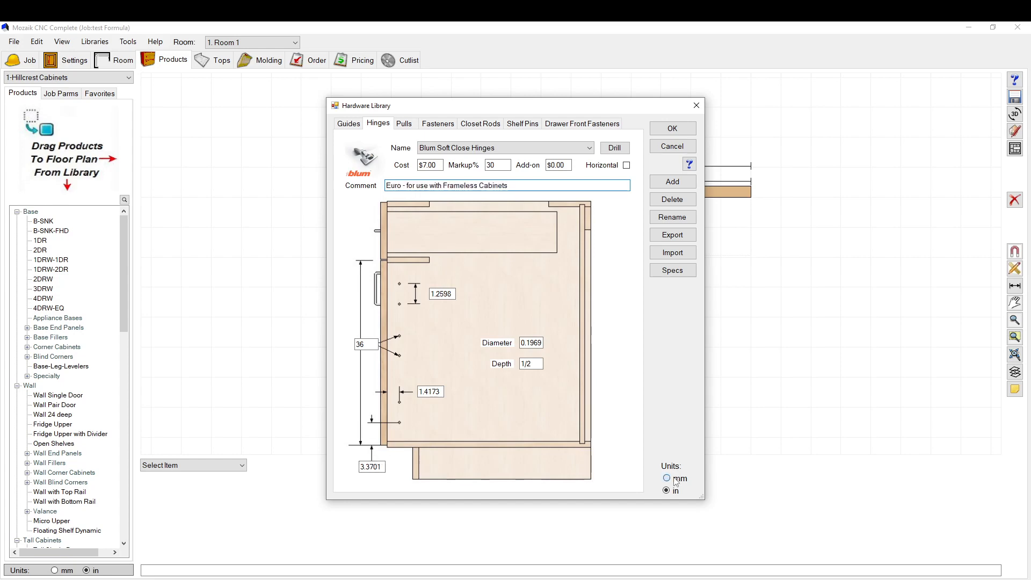
click(667, 478)
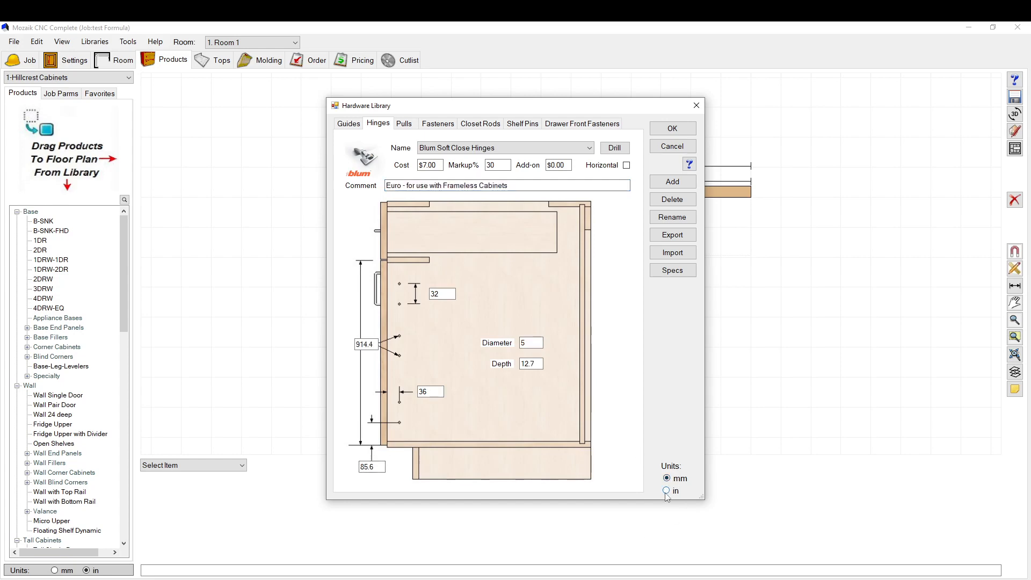
click(667, 490)
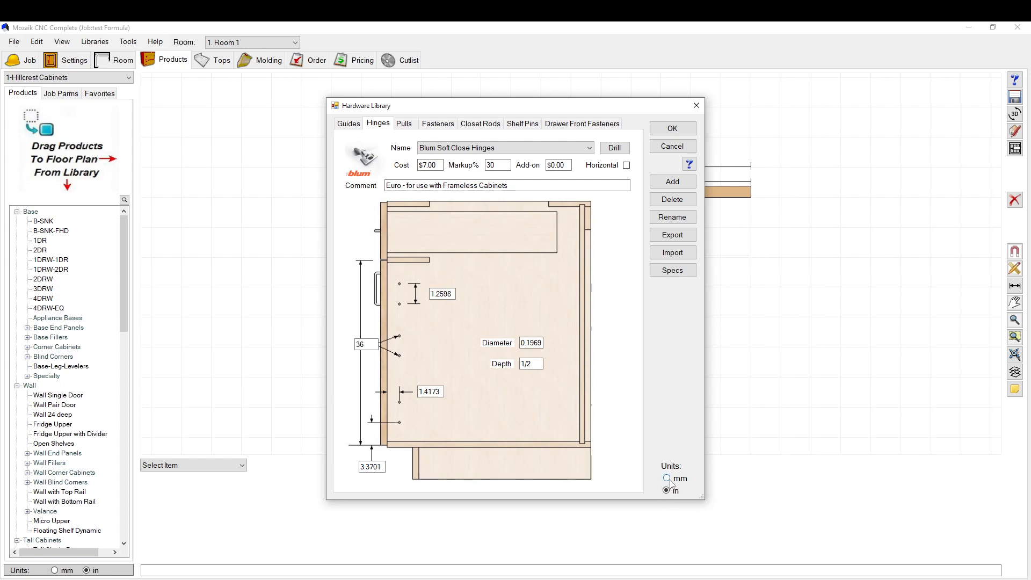
click(667, 478)
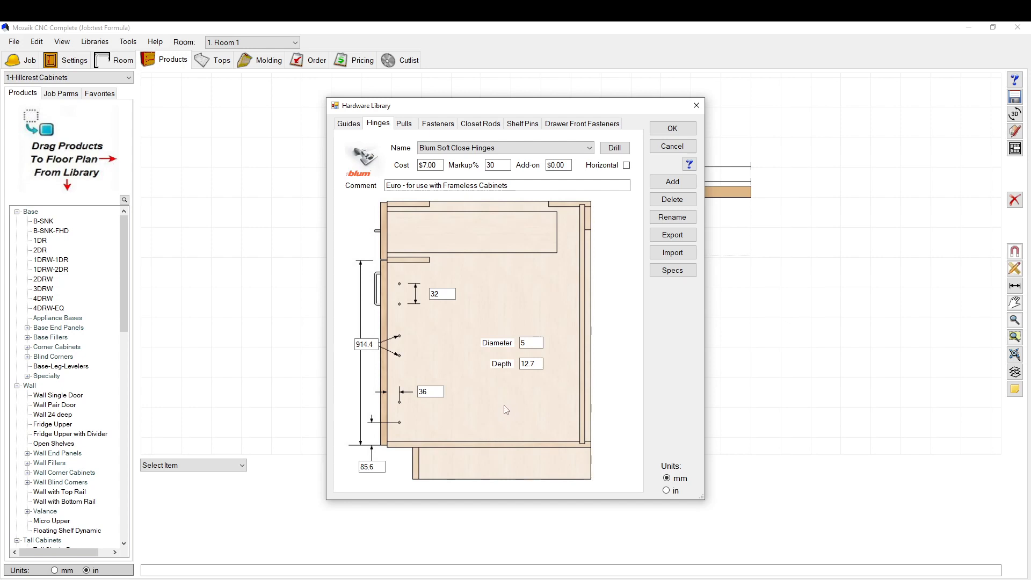
mouse_move(555, 435)
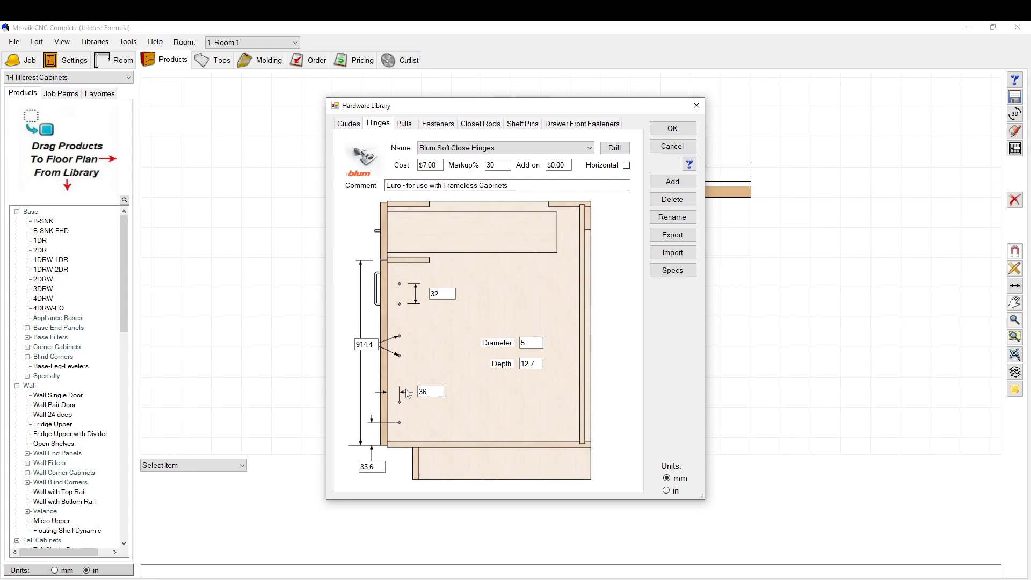
click(430, 390)
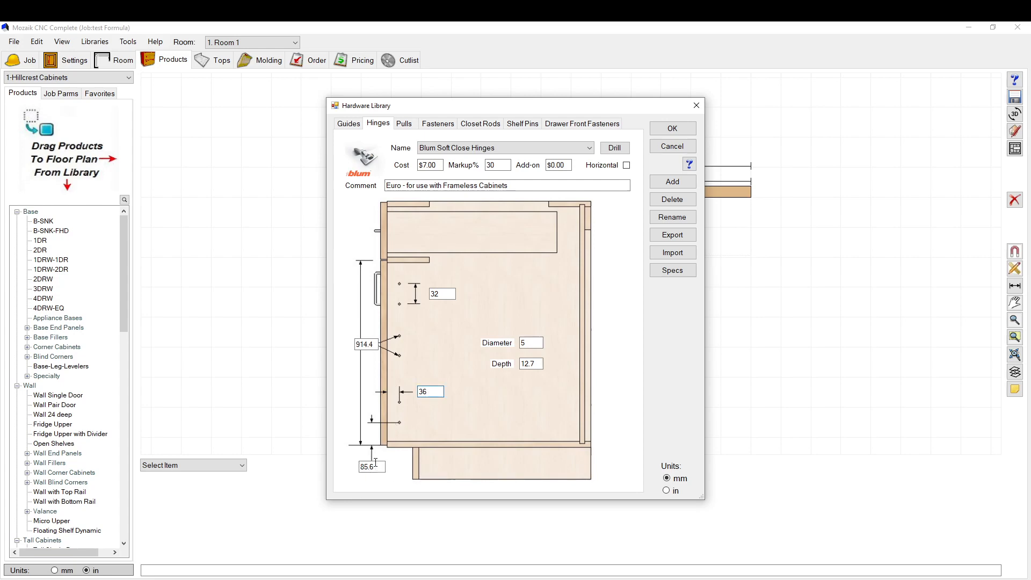
mouse_move(400, 429)
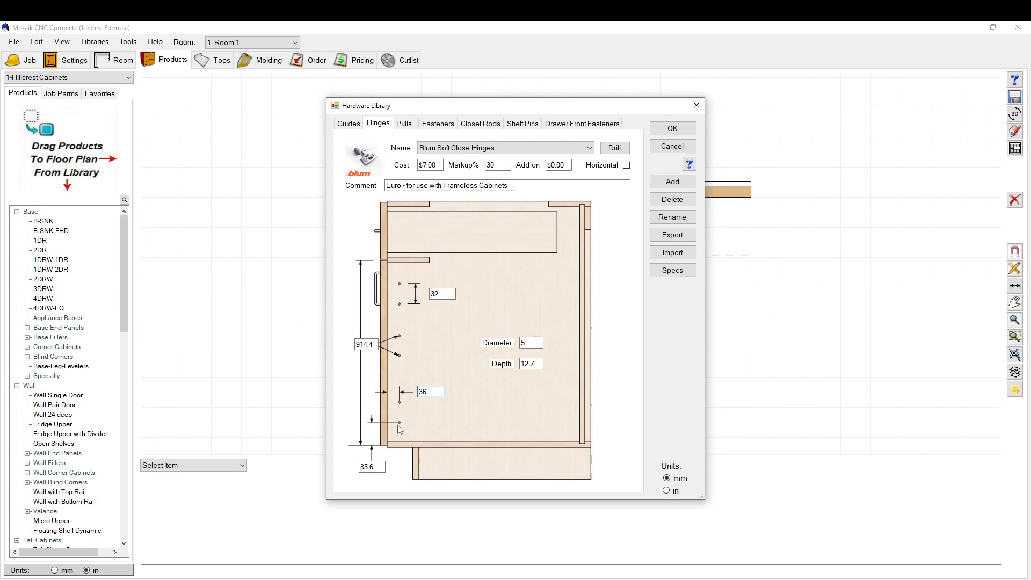
click(430, 391)
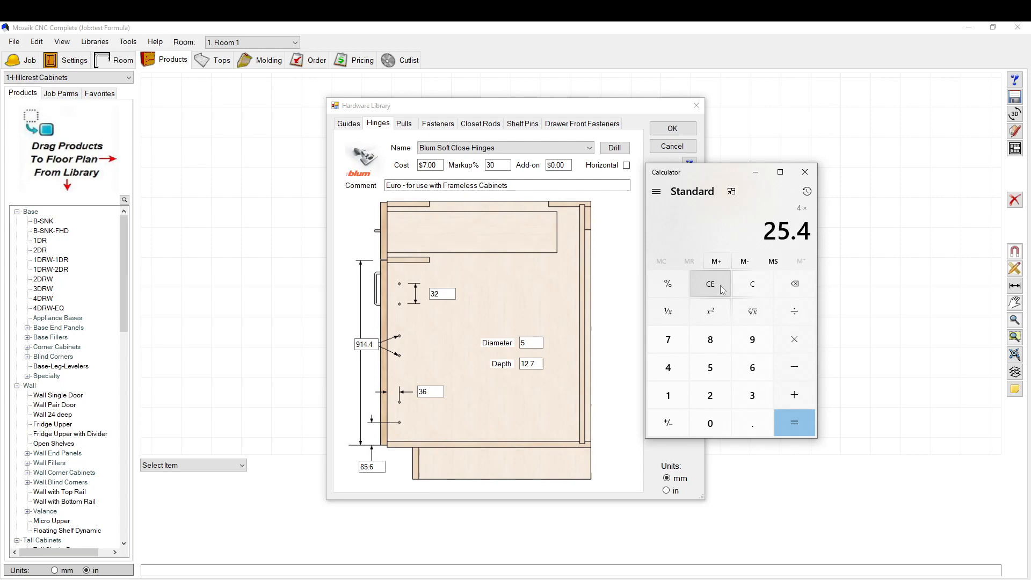
- Compute 4 × 25.4 − 16 = 85.6 for the bottom hinge offset and close the calculator
click(793, 423)
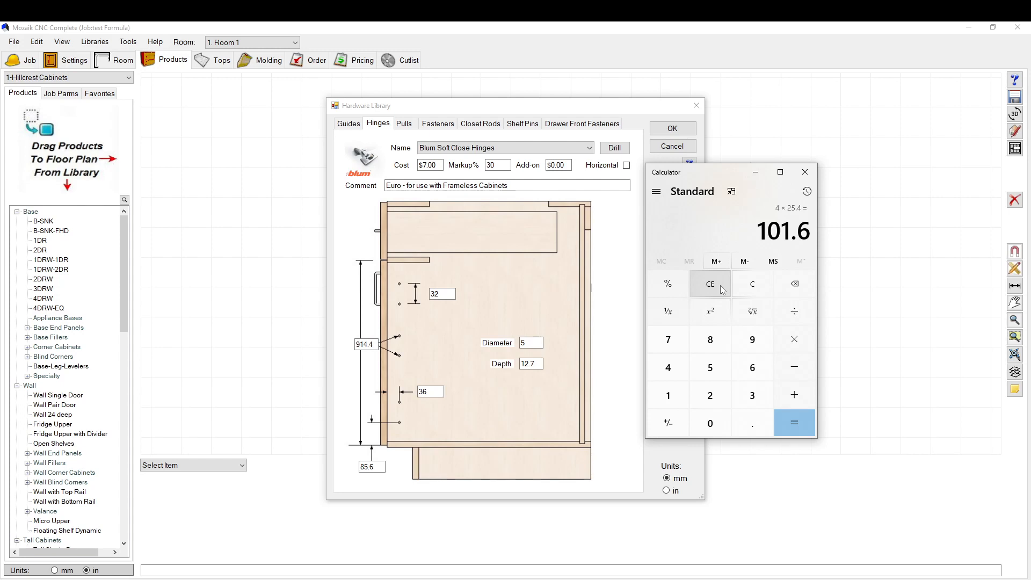
click(667, 396)
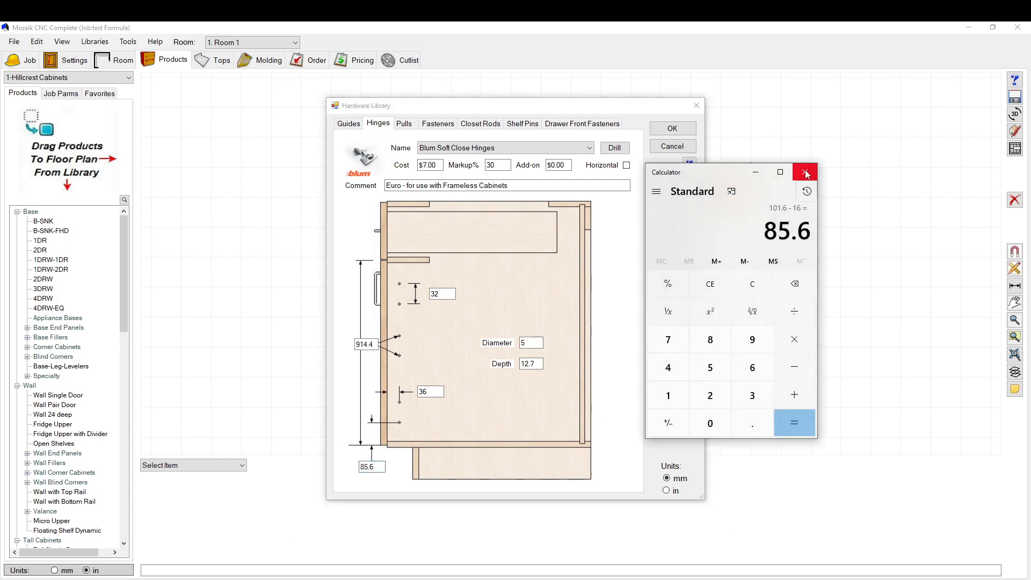
click(805, 172)
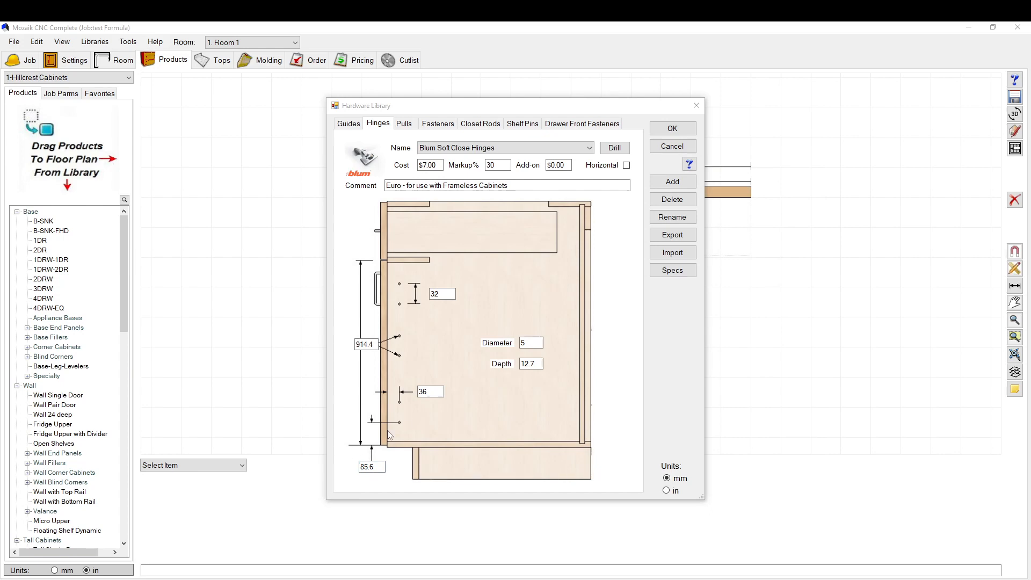
mouse_move(394, 413)
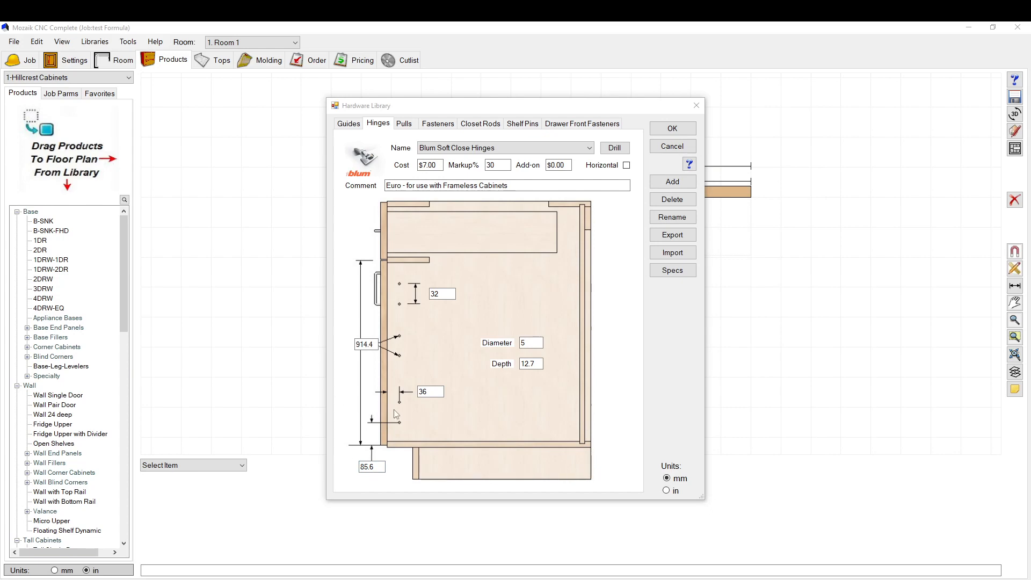
- Check the hinge placement values (middle hinge at 914.4) and bring up Door Hinge Drilling
click(372, 466)
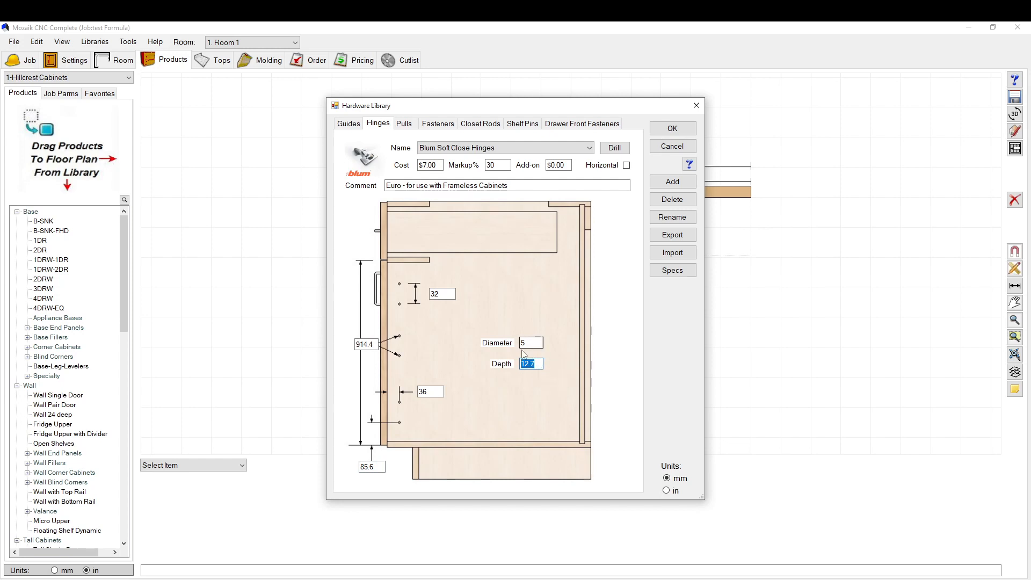
click(529, 342)
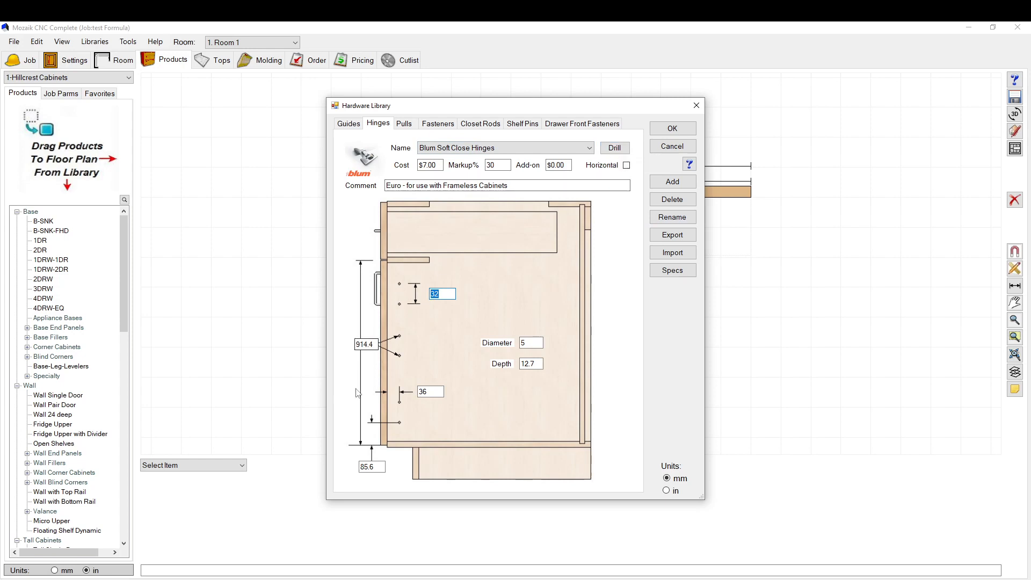
mouse_move(512, 221)
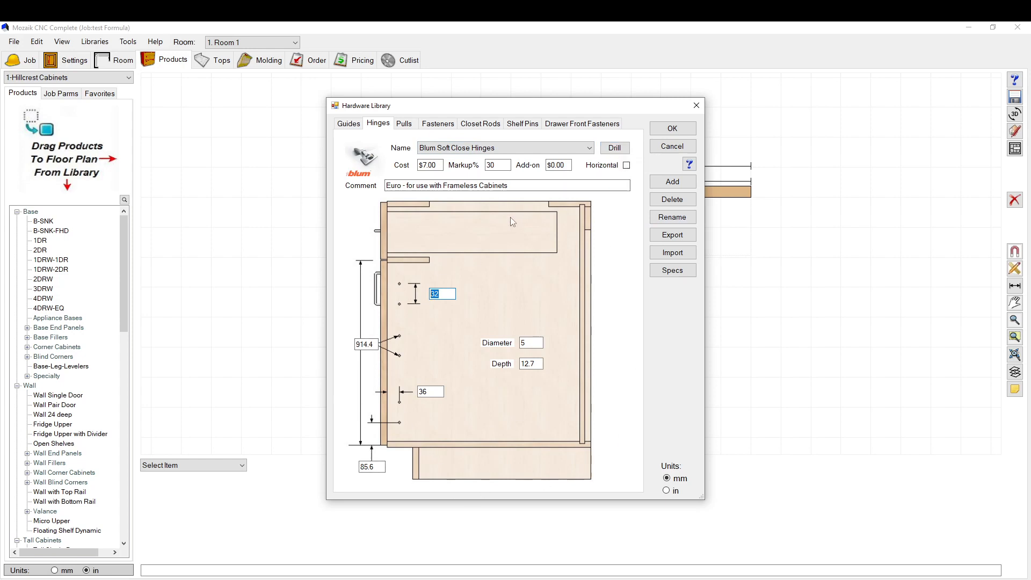
mouse_move(386, 382)
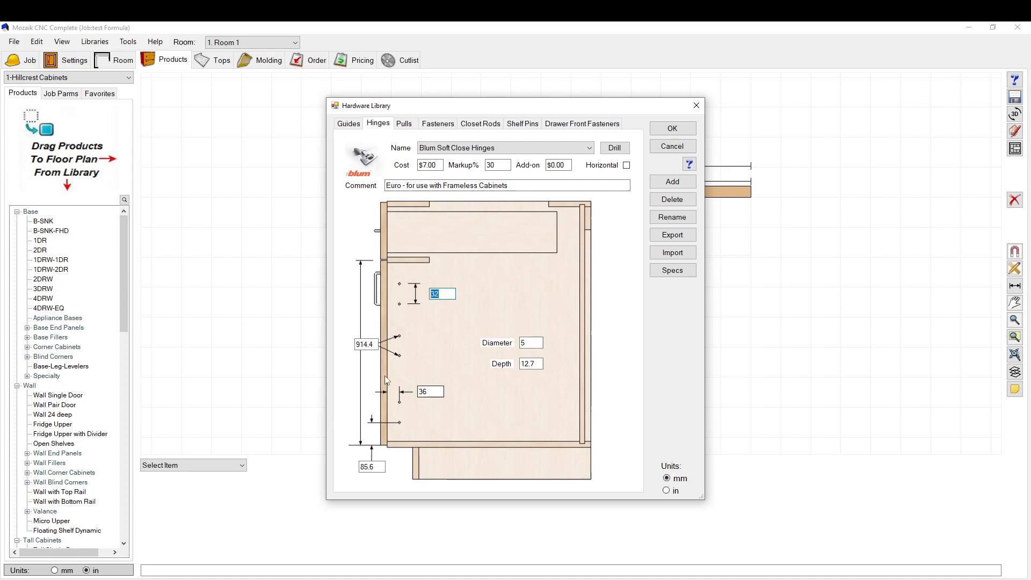
click(366, 344)
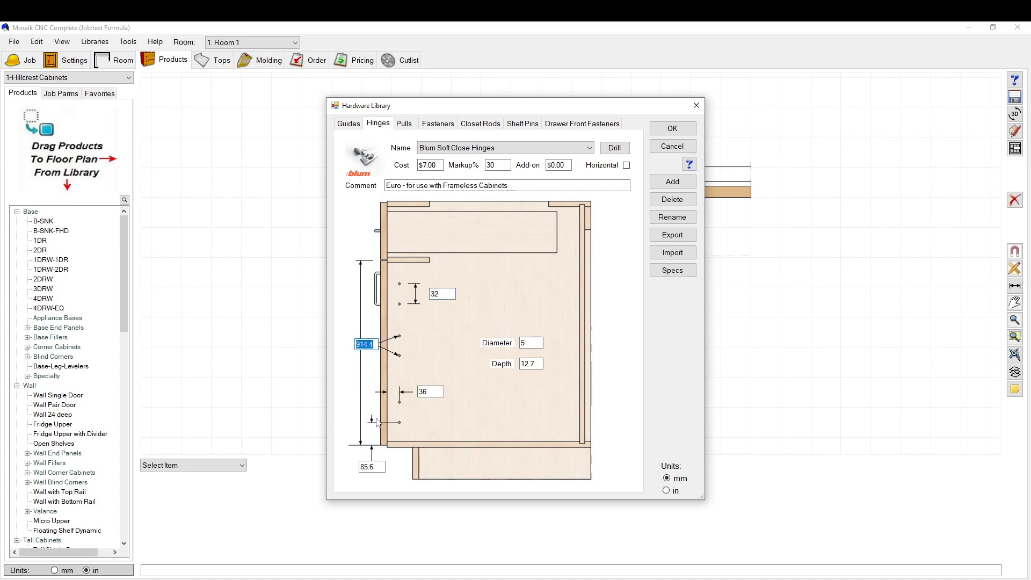
mouse_move(452, 385)
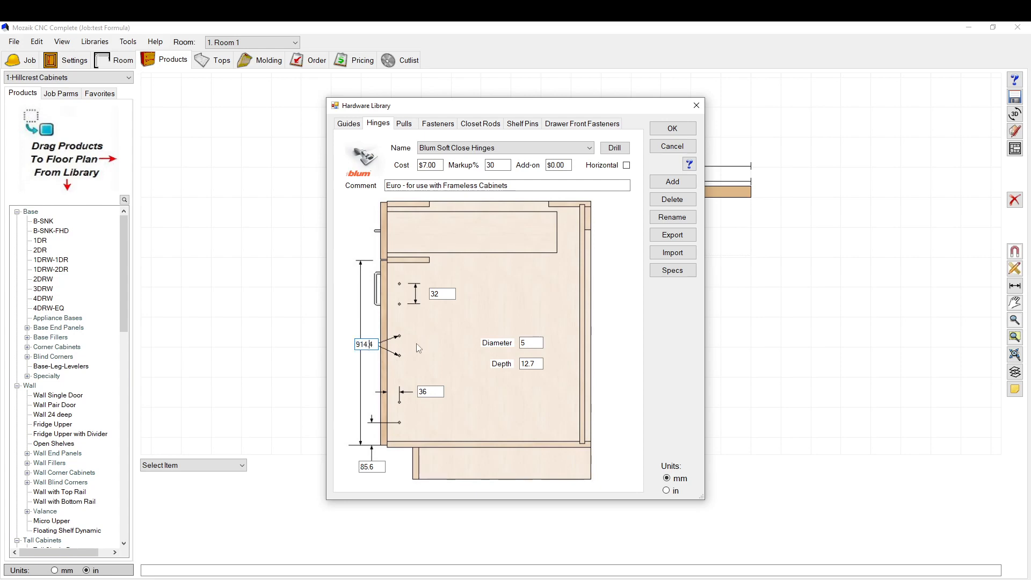
click(589, 147)
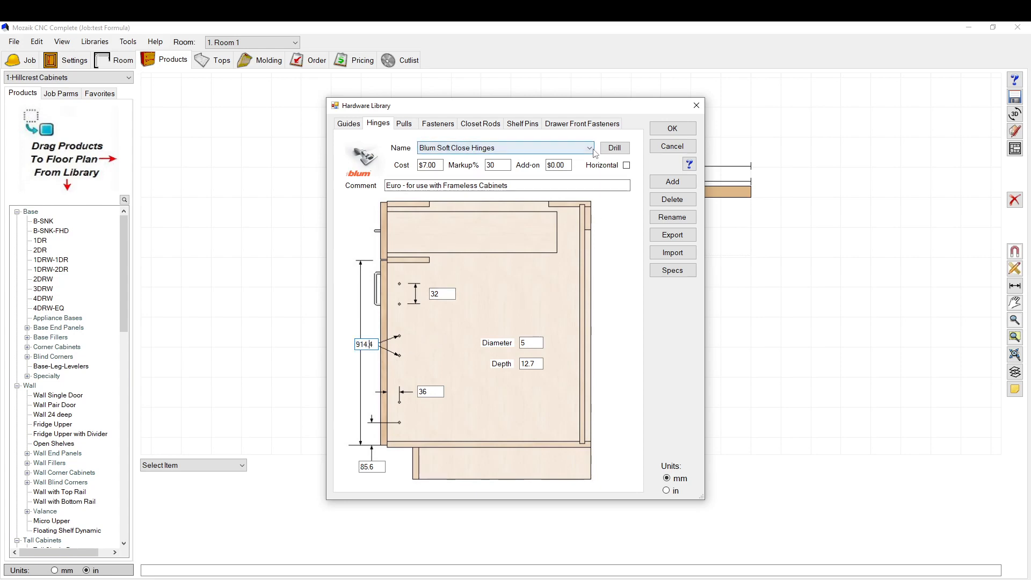
mouse_move(614, 147)
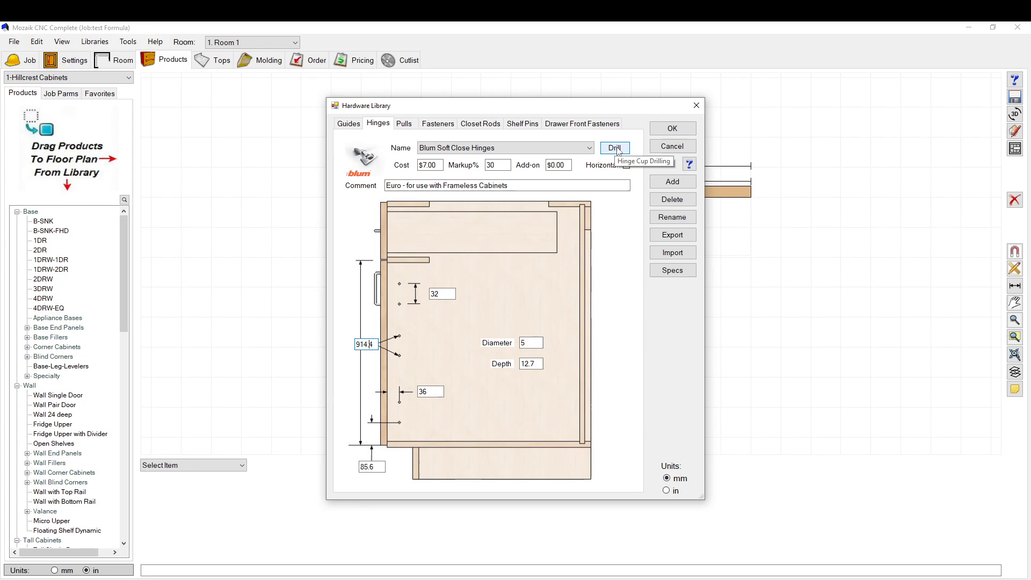
mouse_move(621, 159)
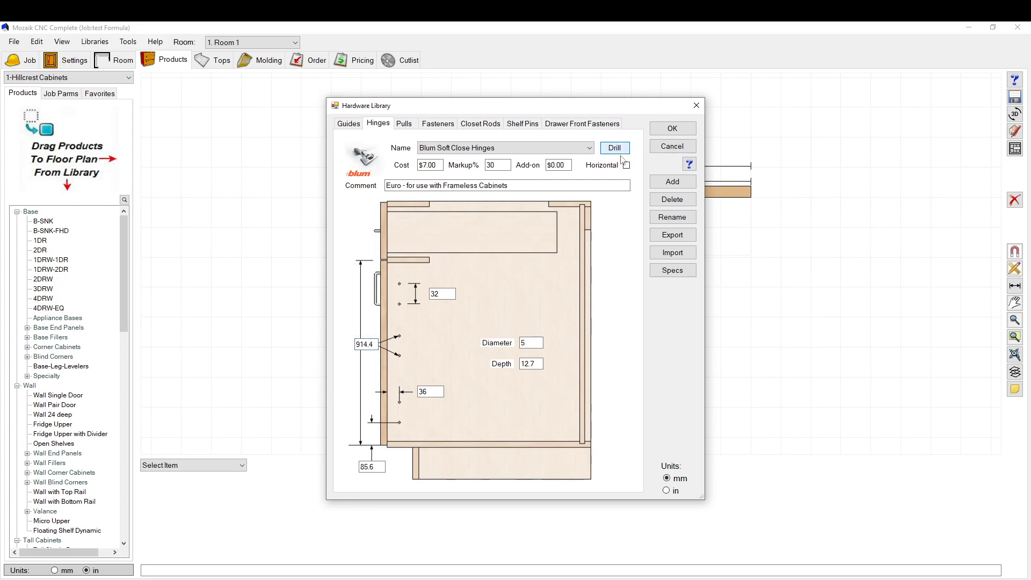
mouse_move(613, 147)
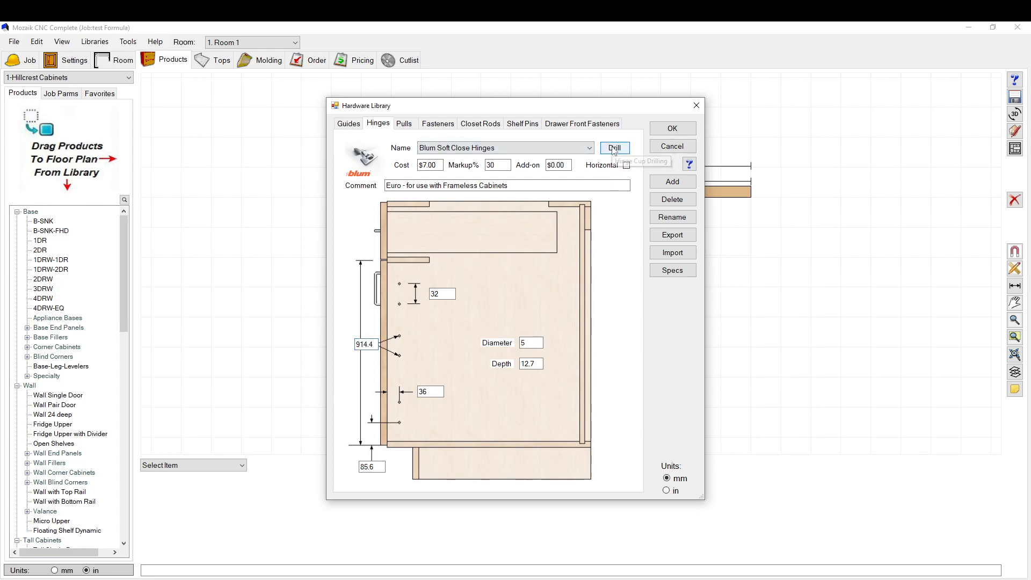
click(613, 148)
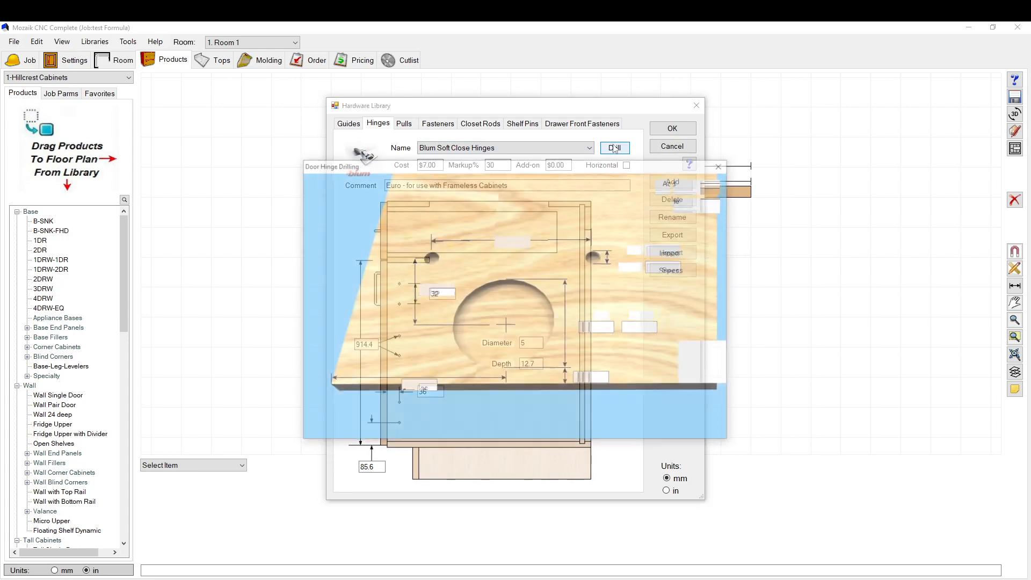
- Review the cup depth and 6 mm cup setback in Door Hinge Drilling, then return to the Hinges page
click(614, 147)
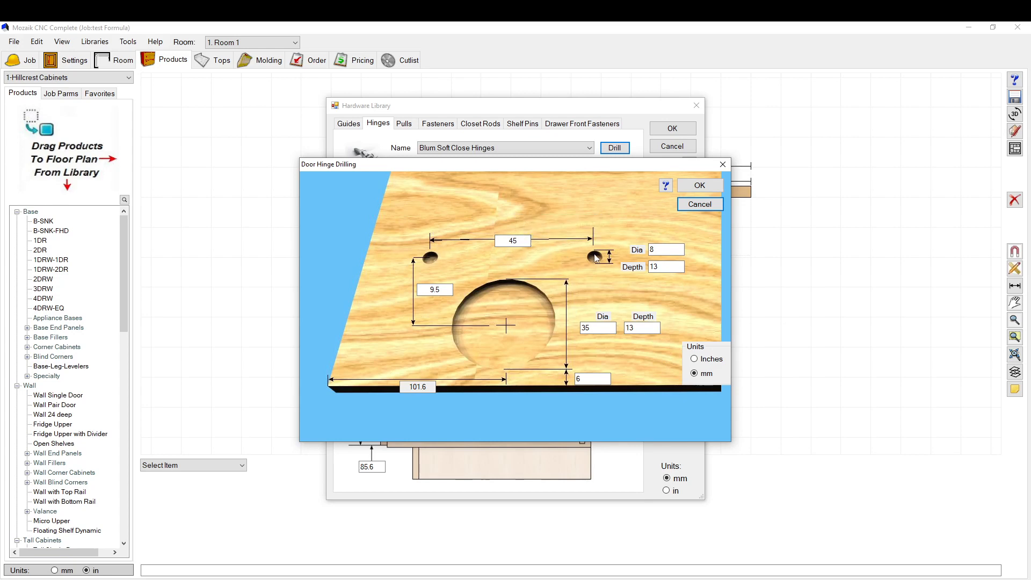
mouse_move(618, 267)
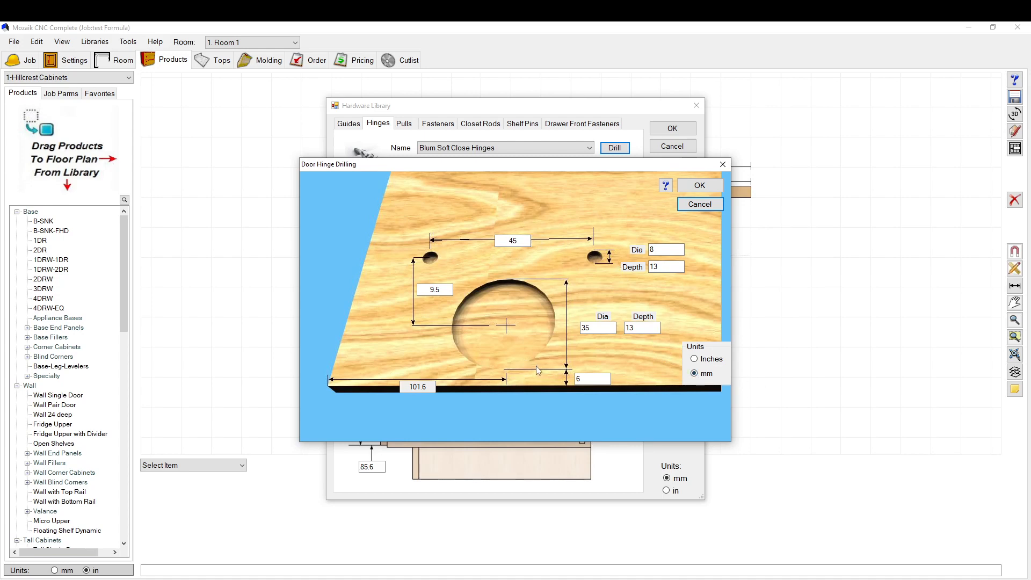
mouse_move(424, 260)
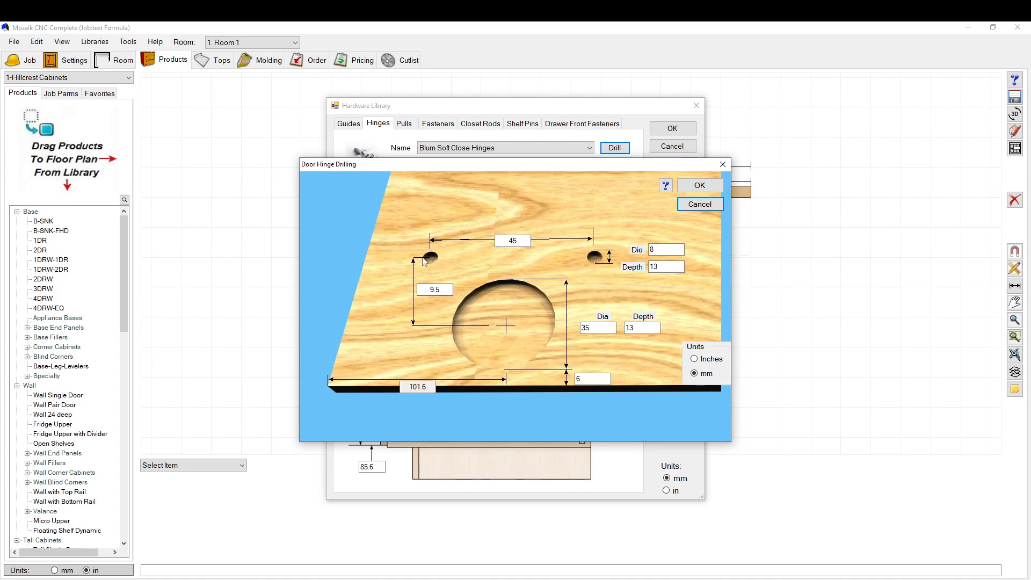
mouse_move(505, 332)
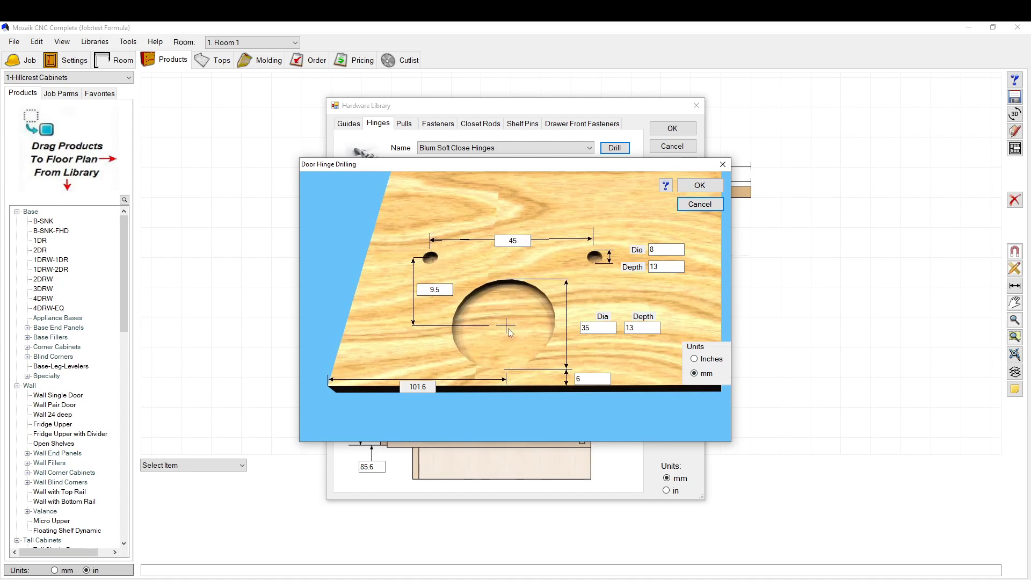
click(641, 327)
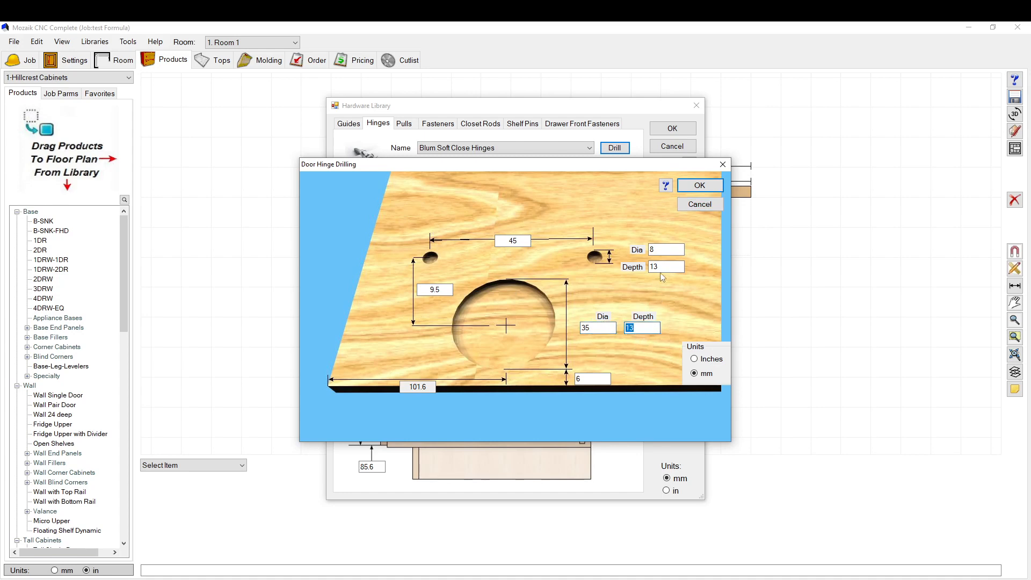
click(664, 267)
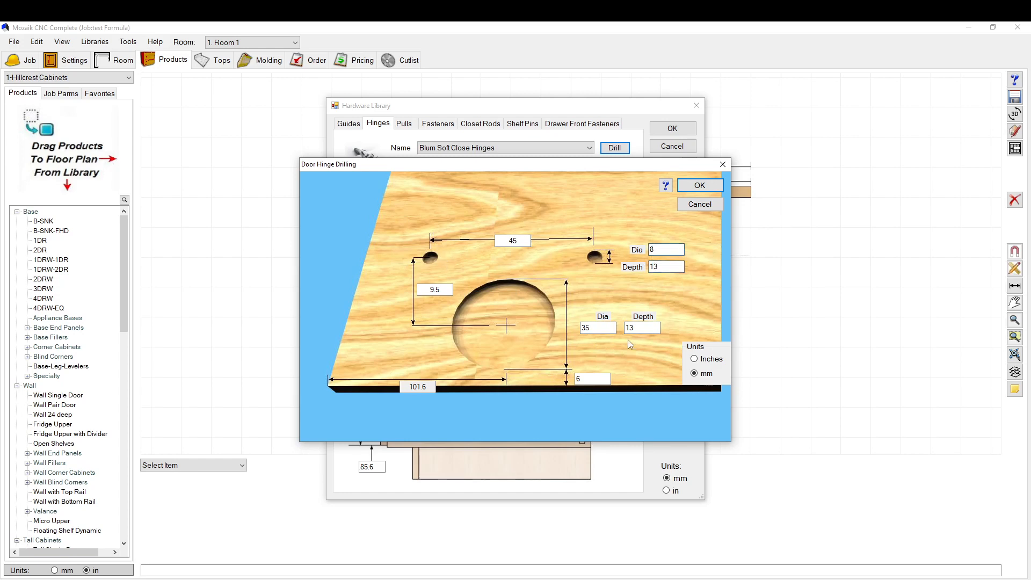
click(590, 378)
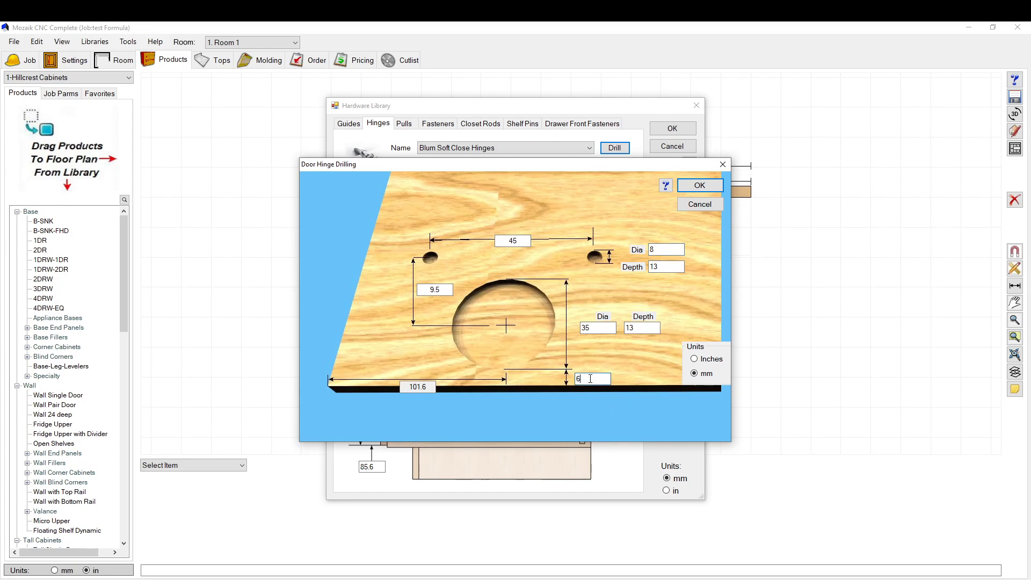
mouse_move(590, 379)
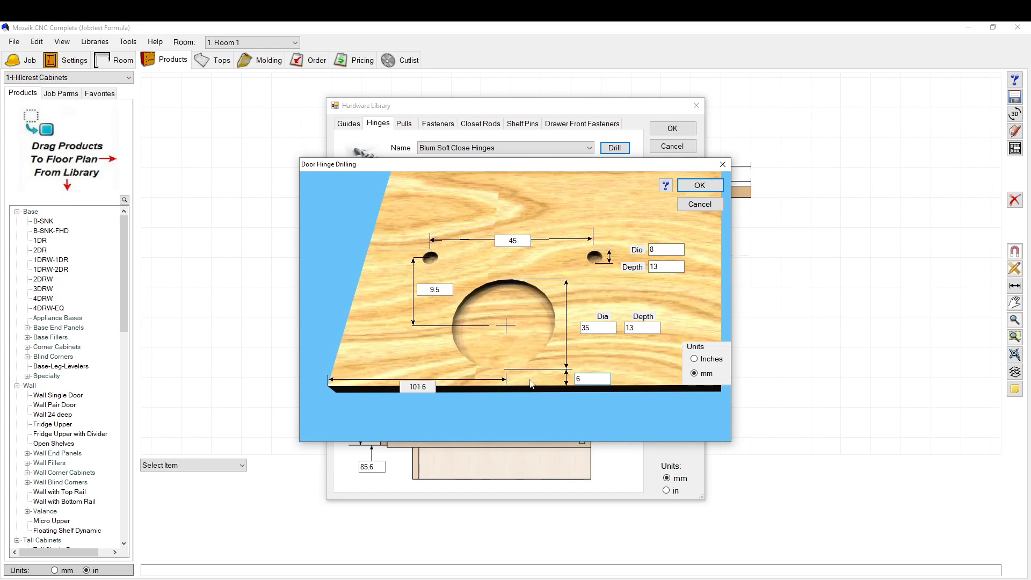
click(418, 386)
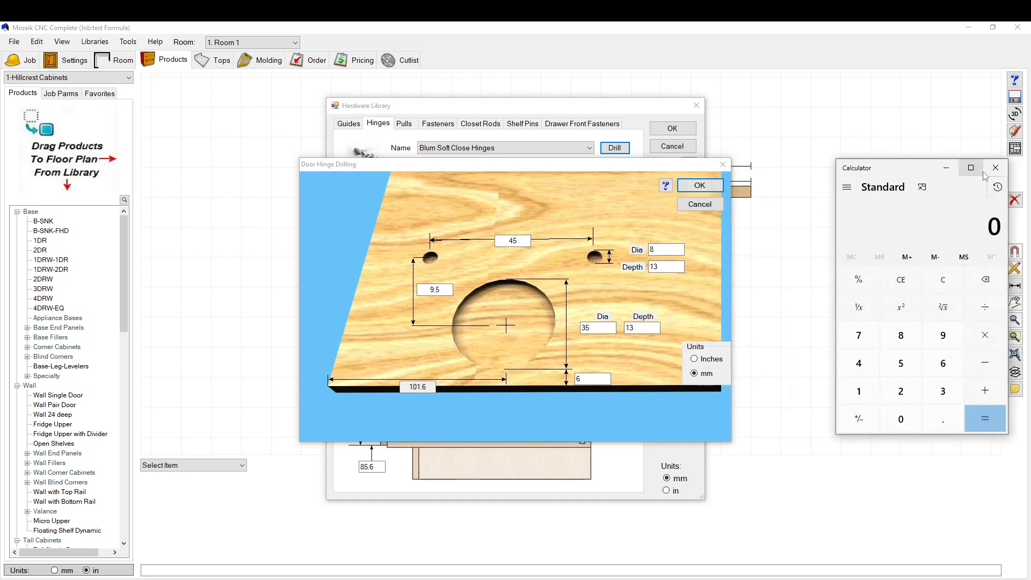
click(694, 359)
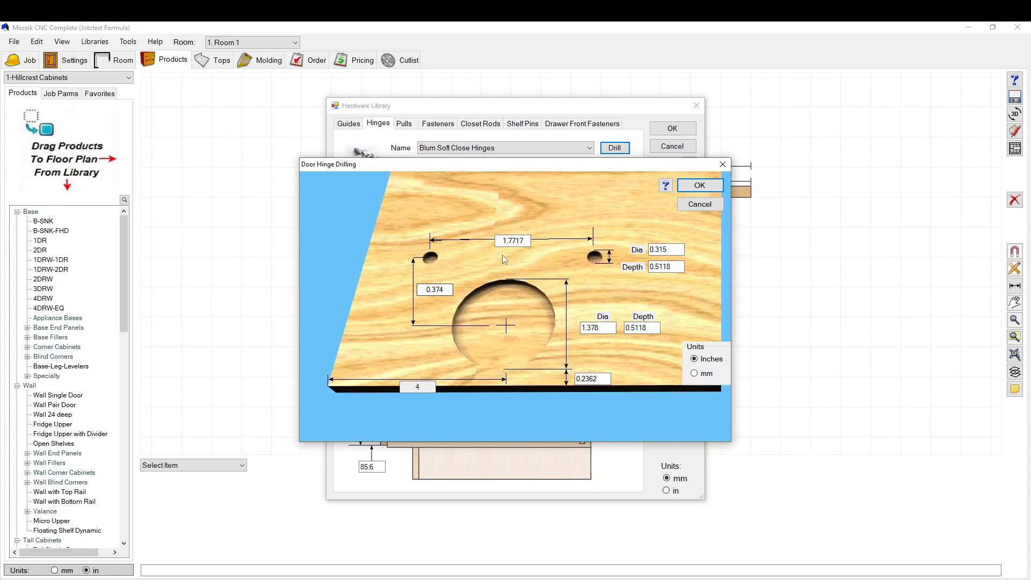
click(596, 328)
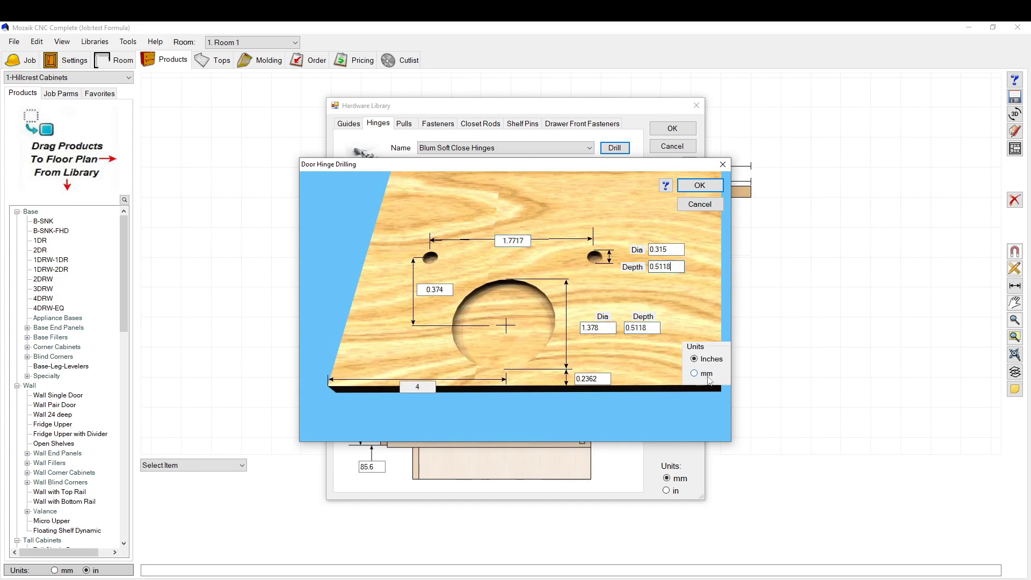
click(695, 373)
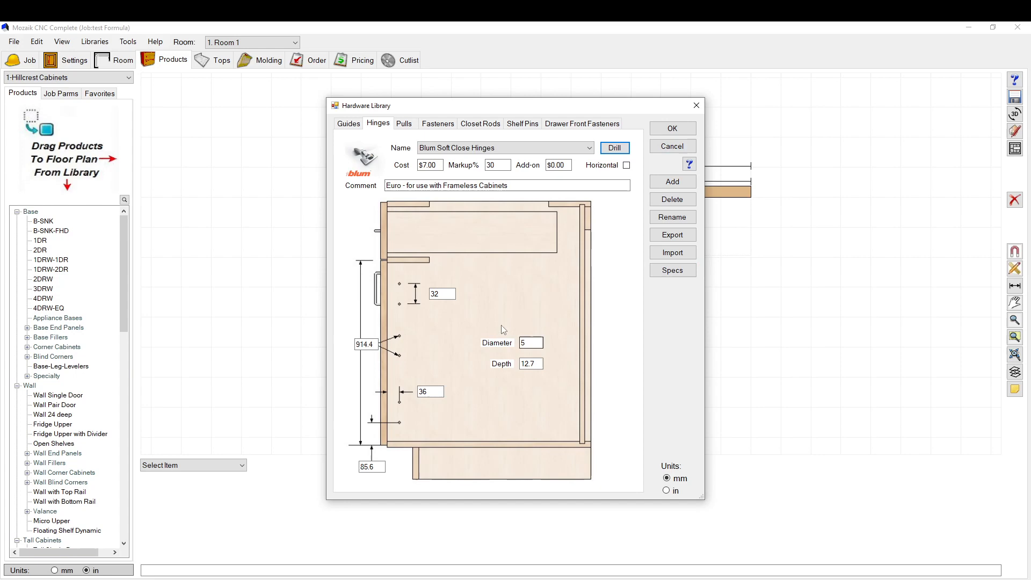
- Discard the hardware library changes and place a Tall Pair Doors cabinet right of cabinet #2 for editing
click(672, 128)
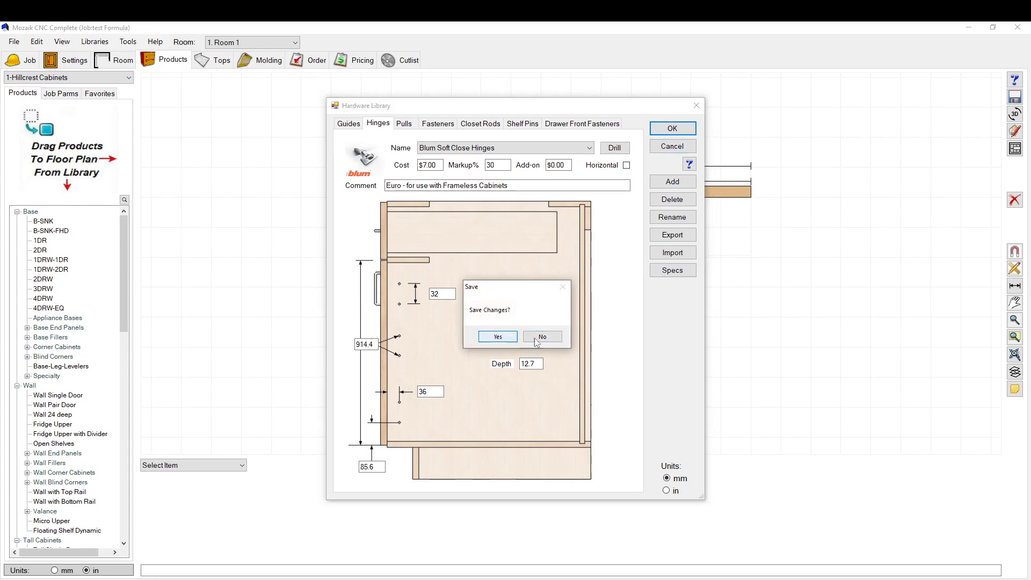
click(541, 336)
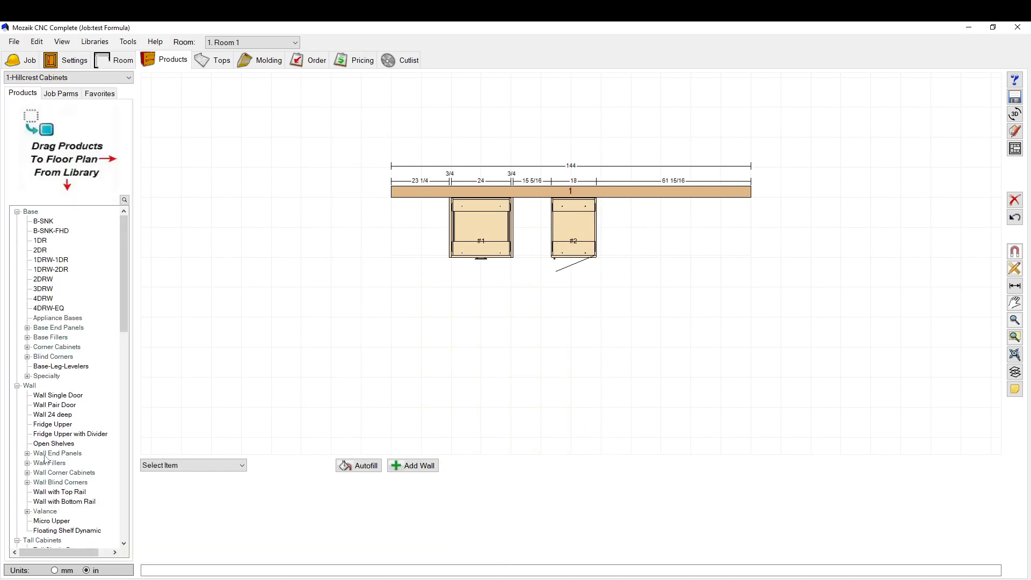
click(55, 502)
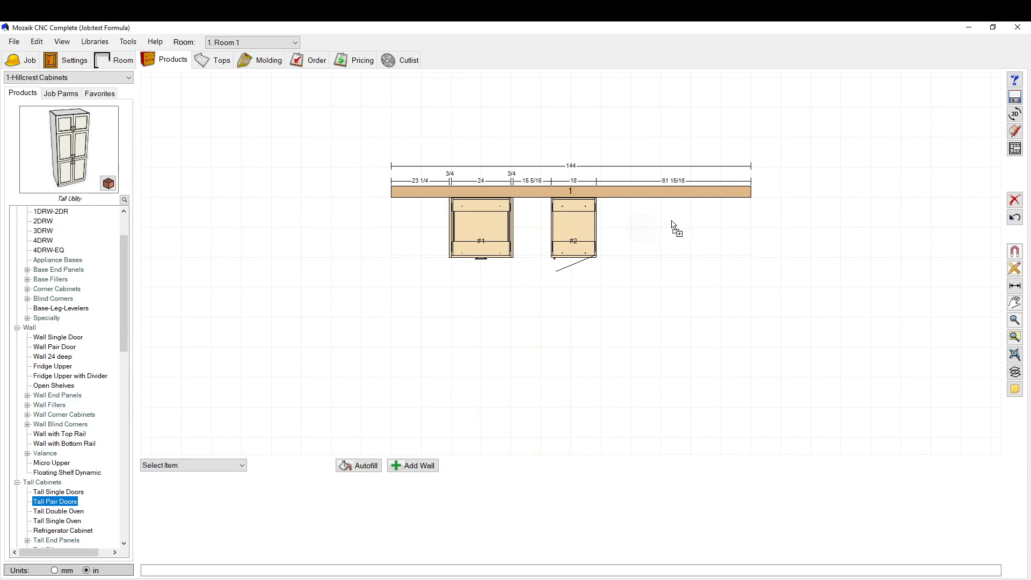
click(643, 228)
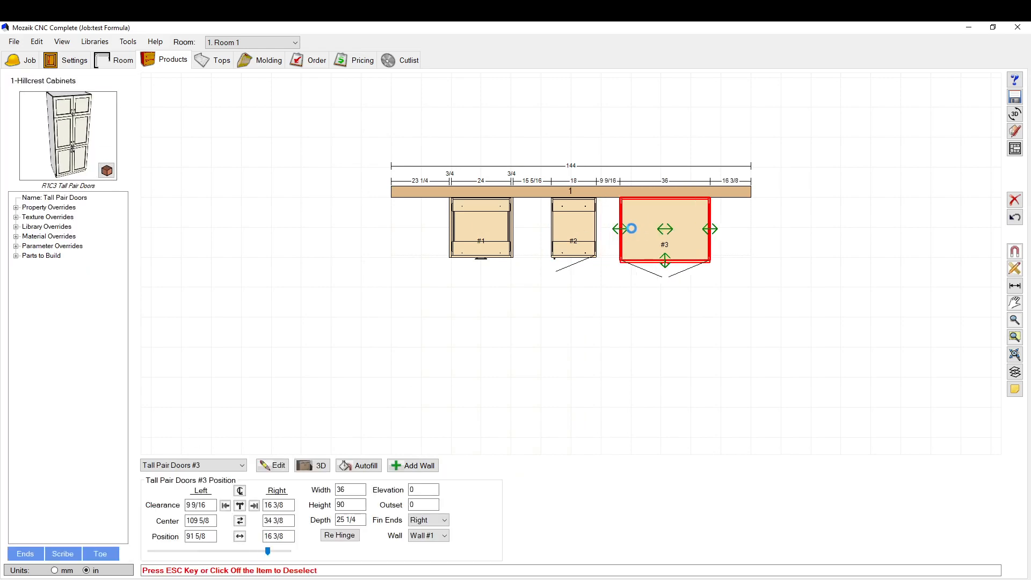
click(271, 465)
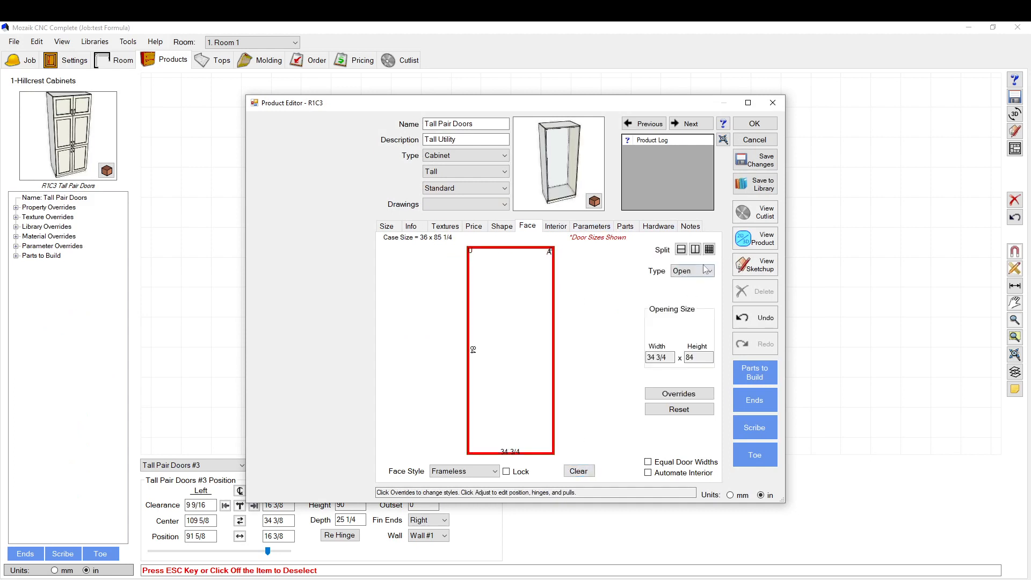
- Set the cabinet Face Type to Pair and split its interior into 7 equal adjustable sections
click(710, 270)
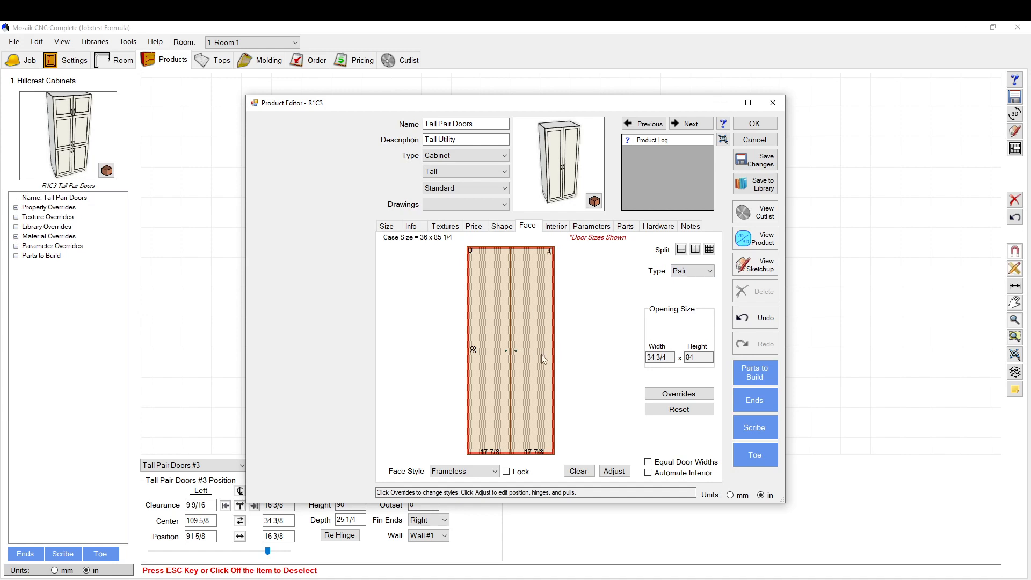
mouse_move(554, 362)
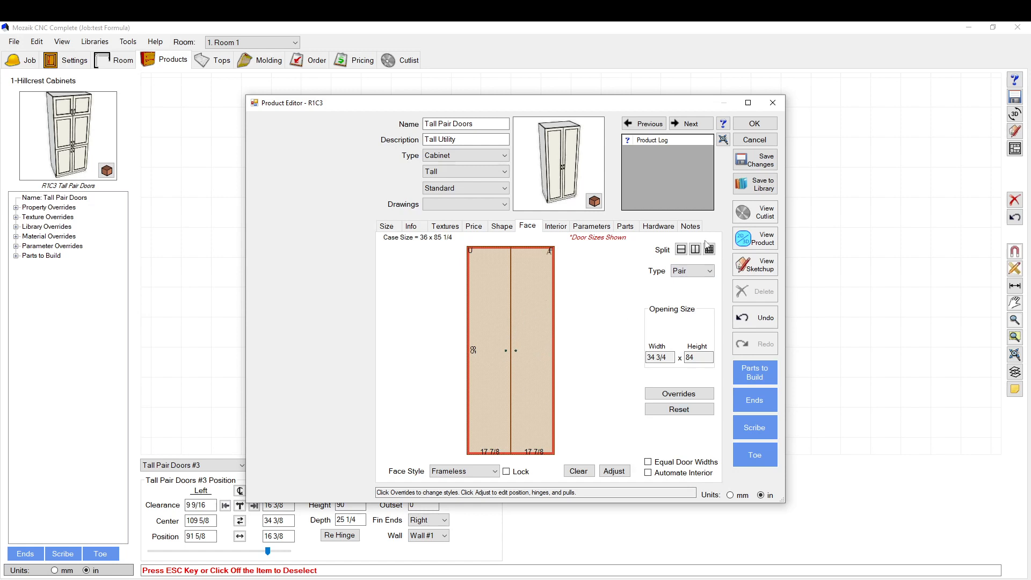
click(555, 225)
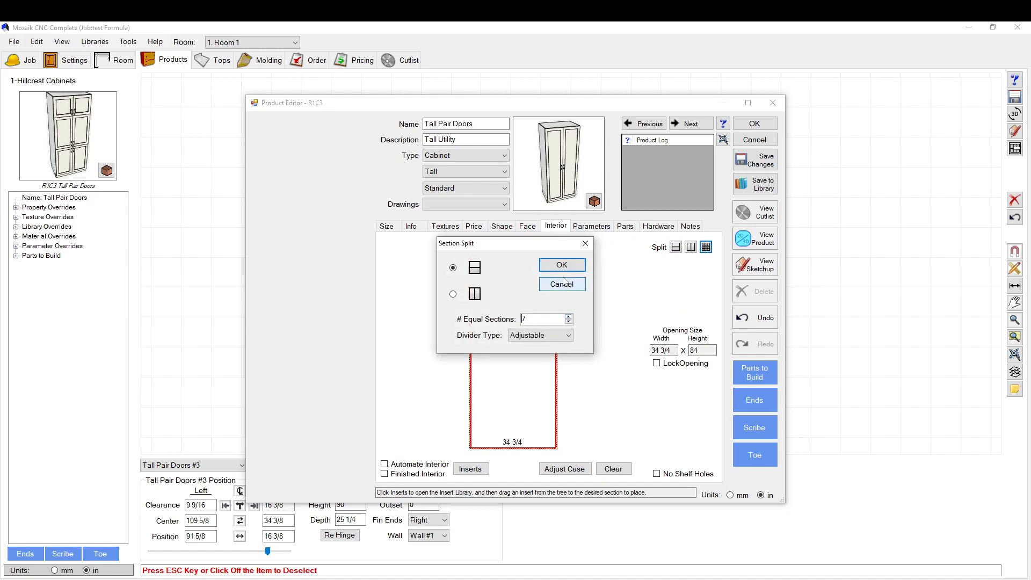
click(561, 265)
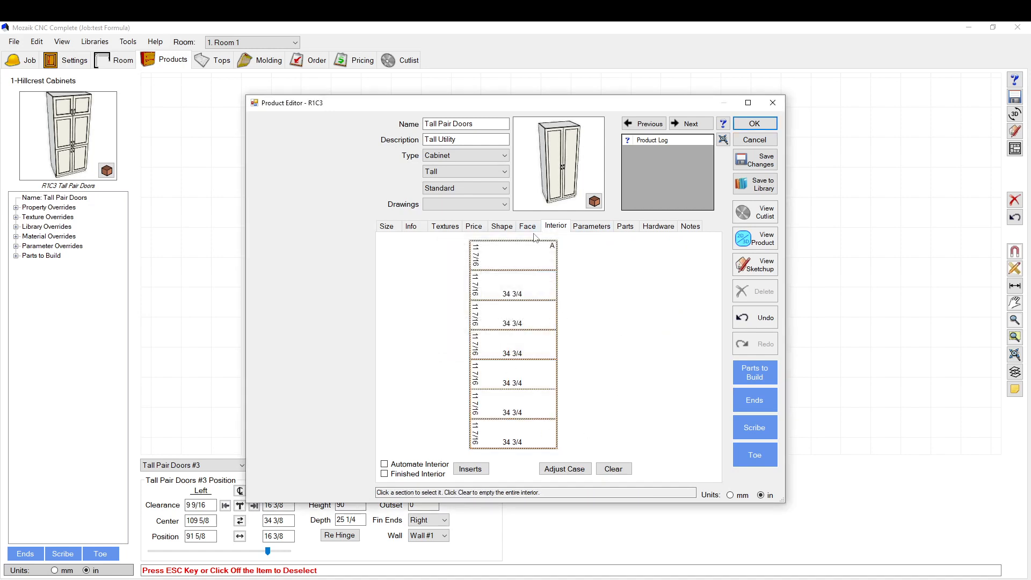
click(527, 226)
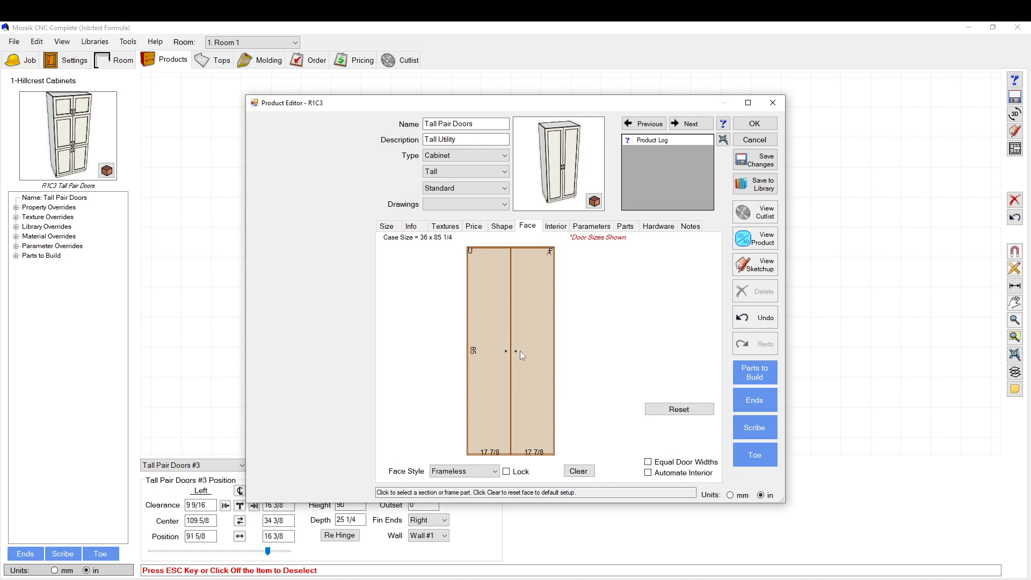
click(509, 352)
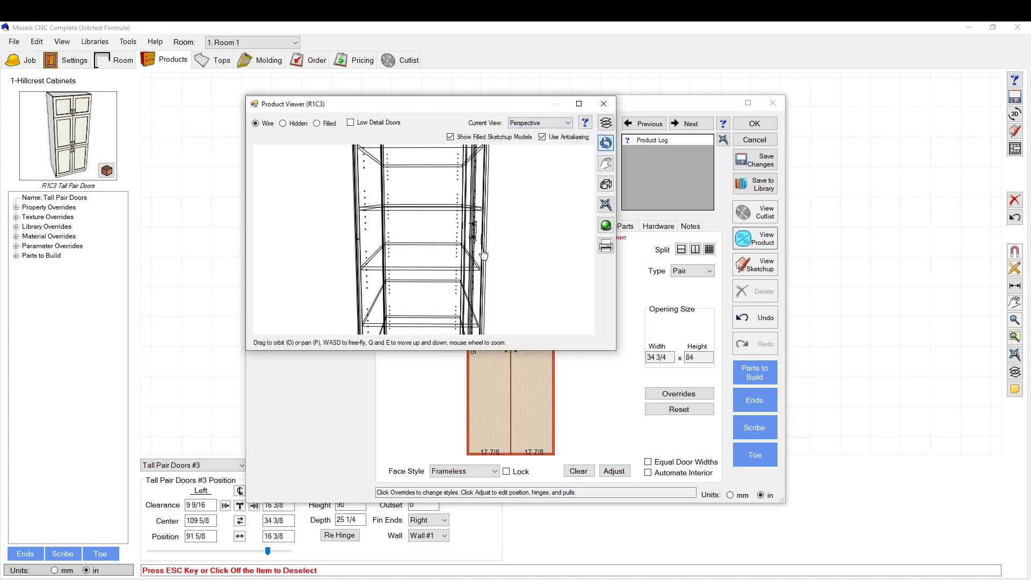
drag(484, 254, 411, 239)
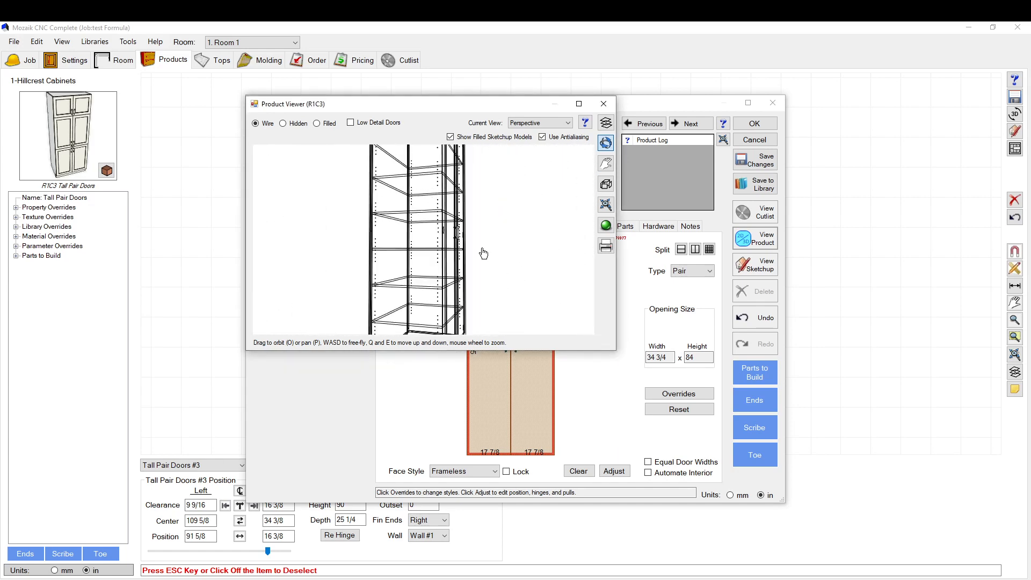
drag(484, 253, 430, 215)
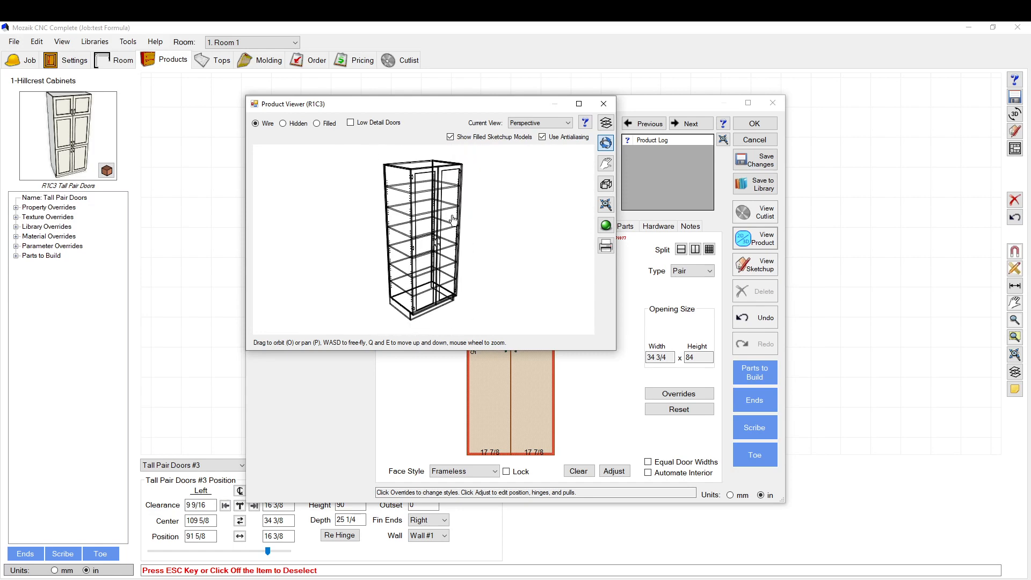
click(602, 103)
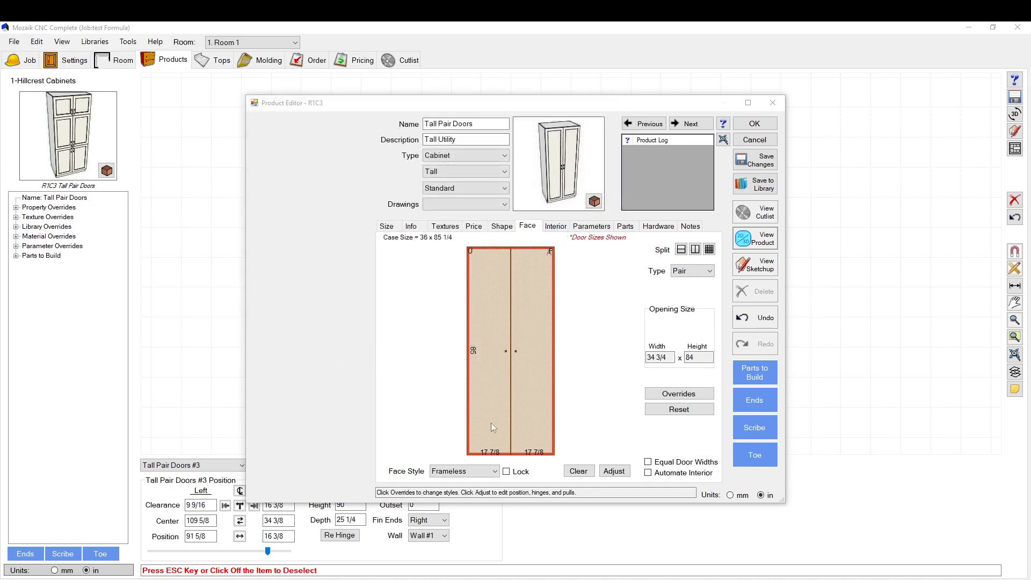
mouse_move(601, 464)
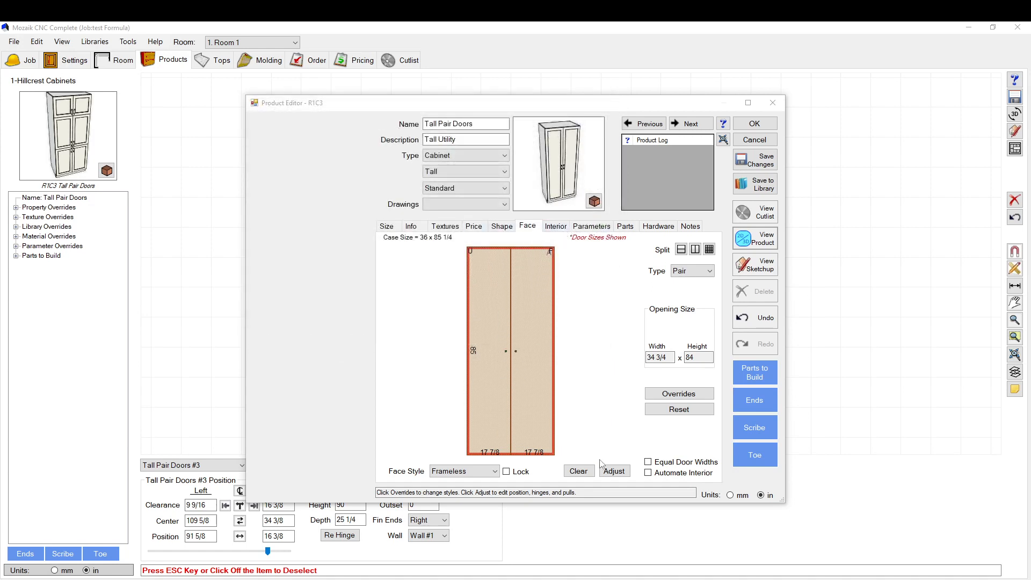
- In Face Opening Options tick Override # Hinges and set 5 hinges per door
click(613, 471)
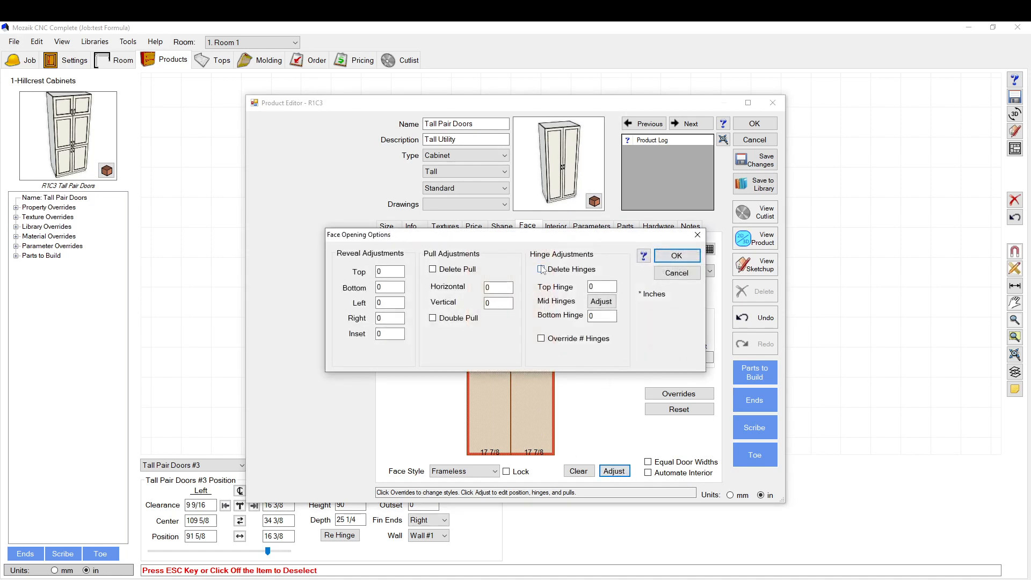
click(541, 270)
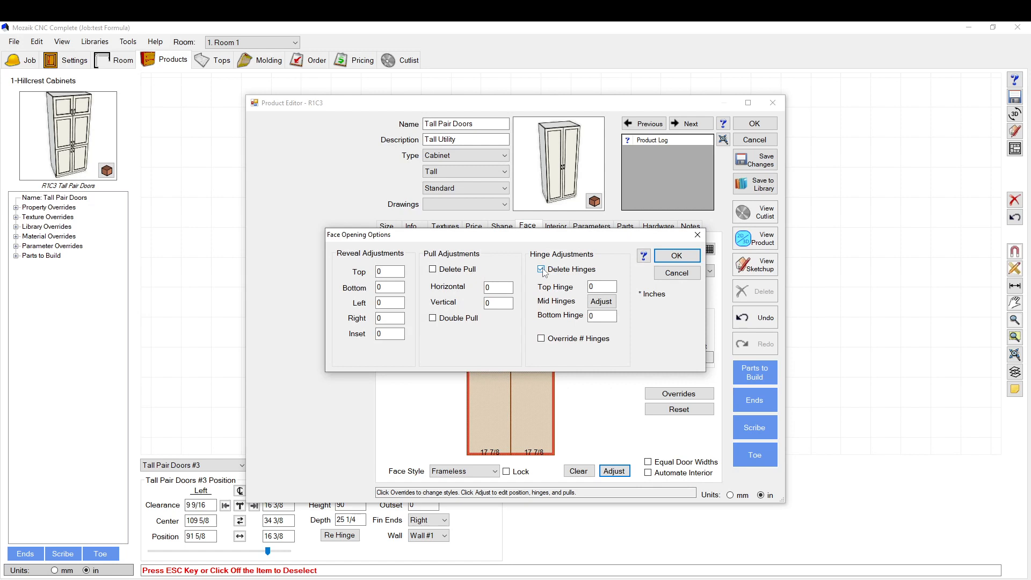
click(541, 269)
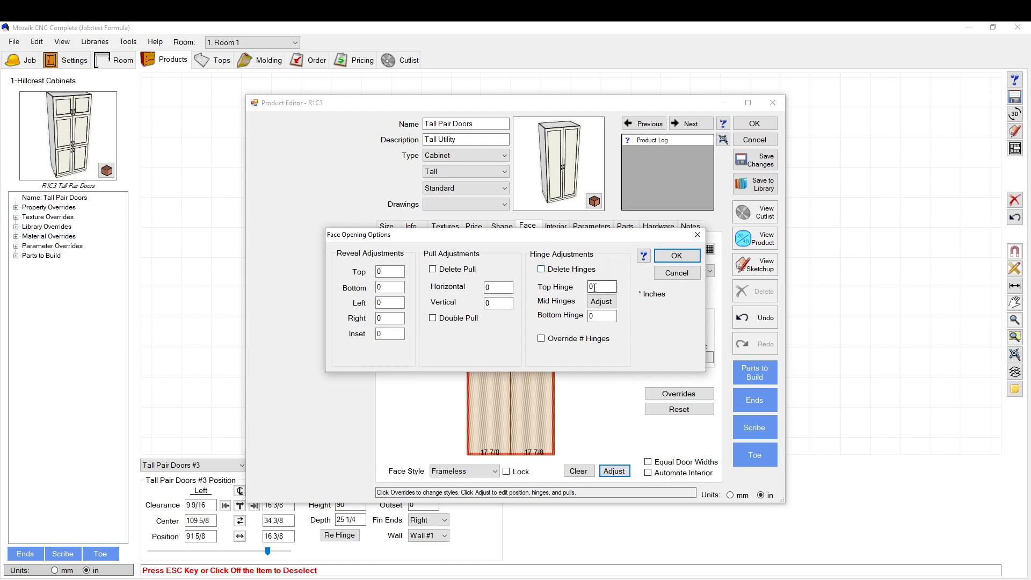
click(600, 315)
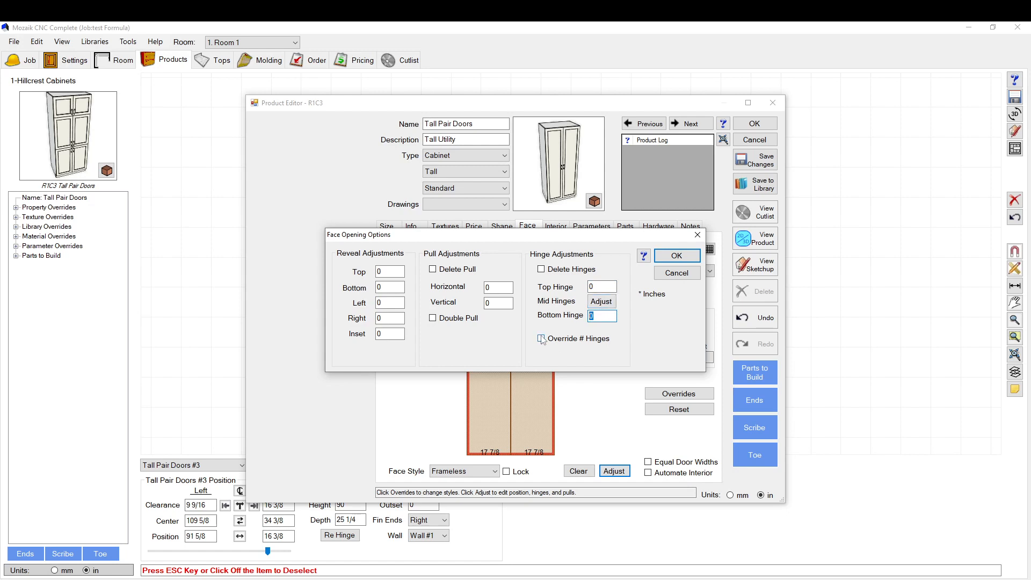
click(540, 339)
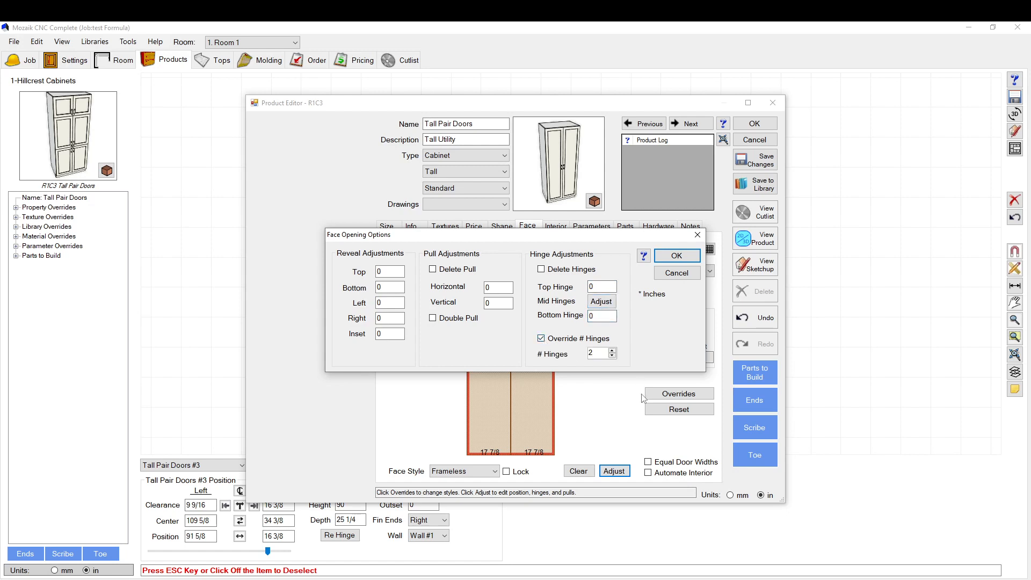
mouse_move(611, 354)
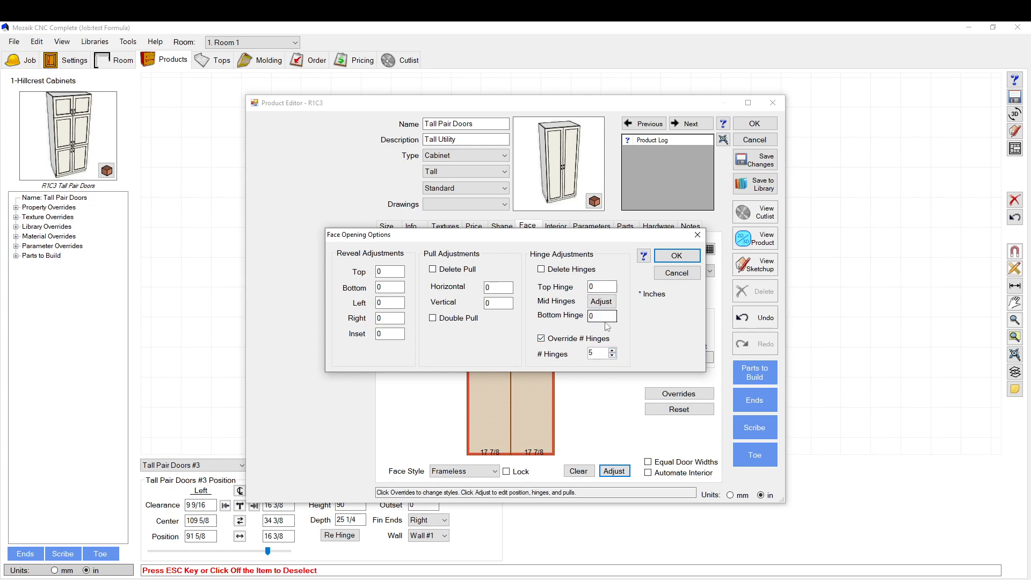
click(675, 255)
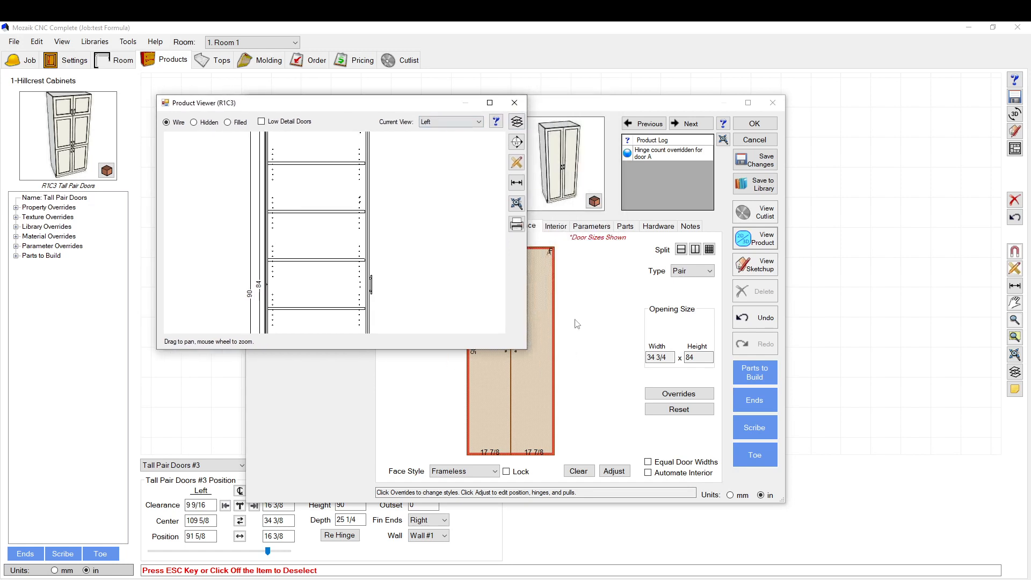
- Set mid hinge #2 and #4 adjustments to 3 with #3 left at 0, and apply the face options
click(612, 471)
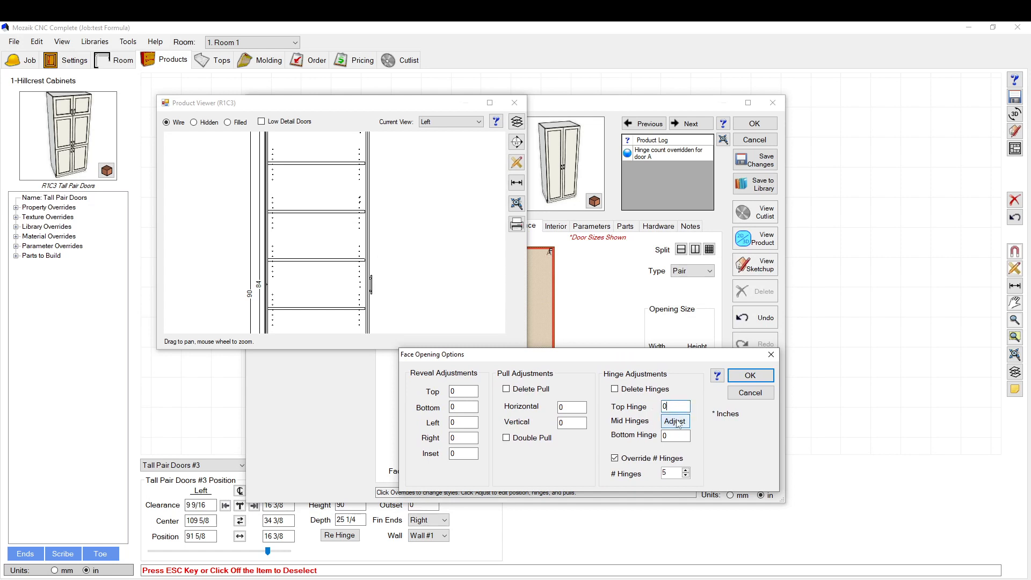
click(674, 421)
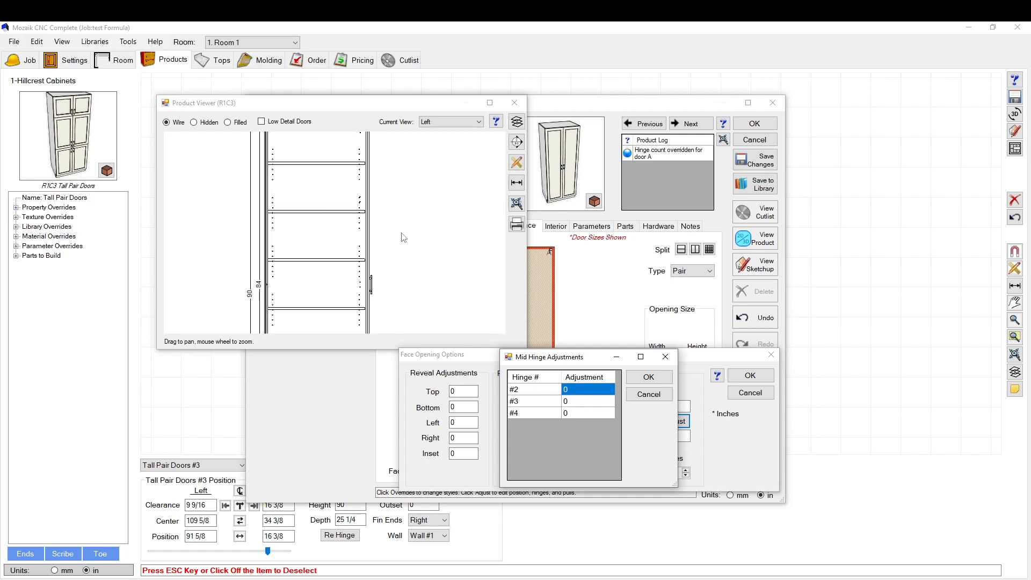
mouse_move(341, 219)
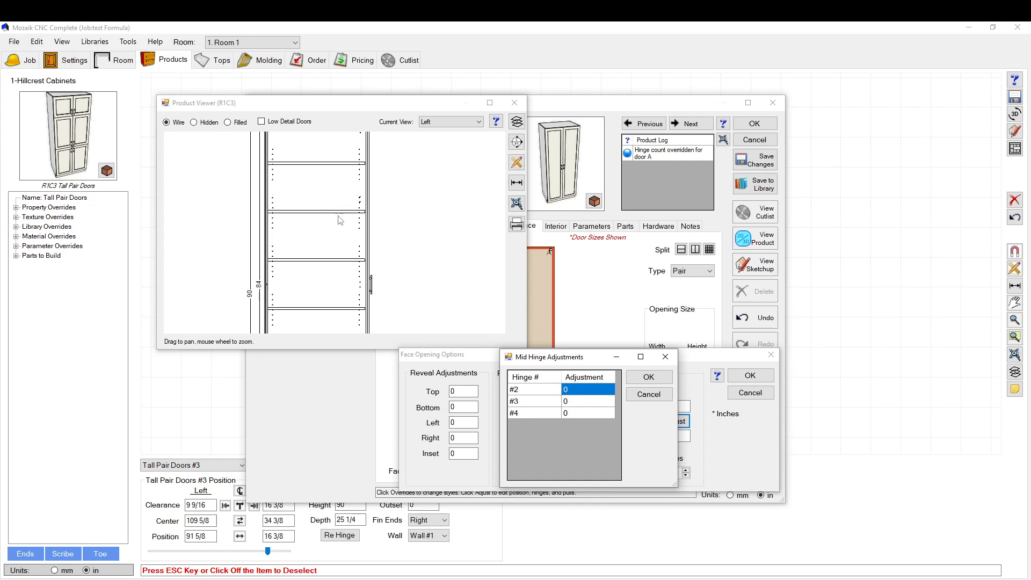
click(588, 389)
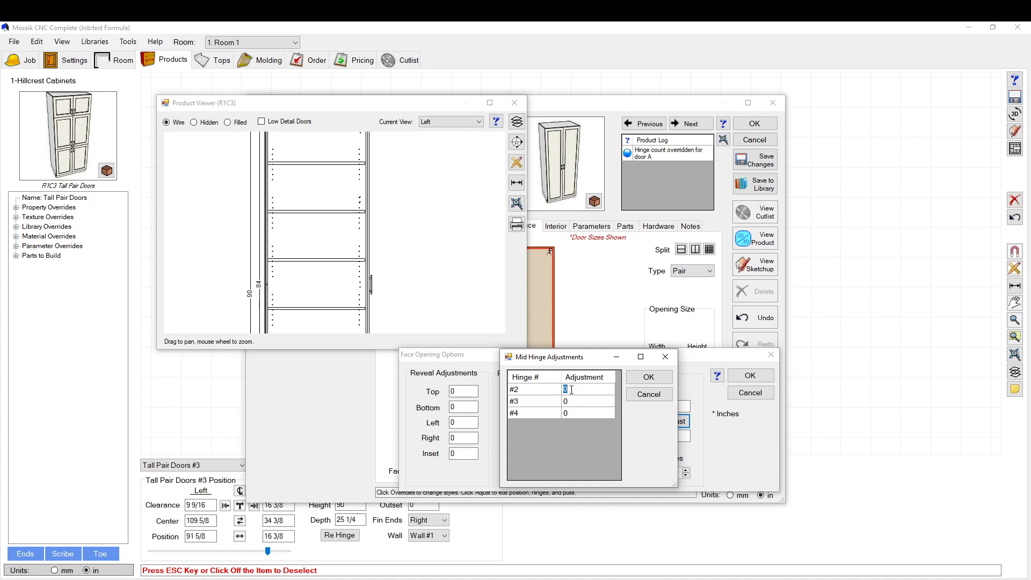
text(3)
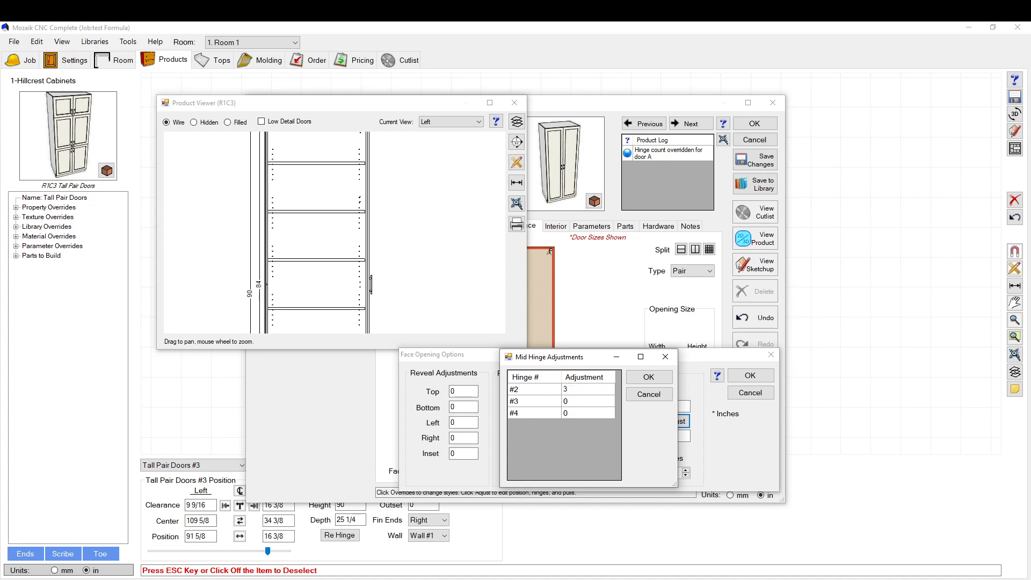
click(586, 400)
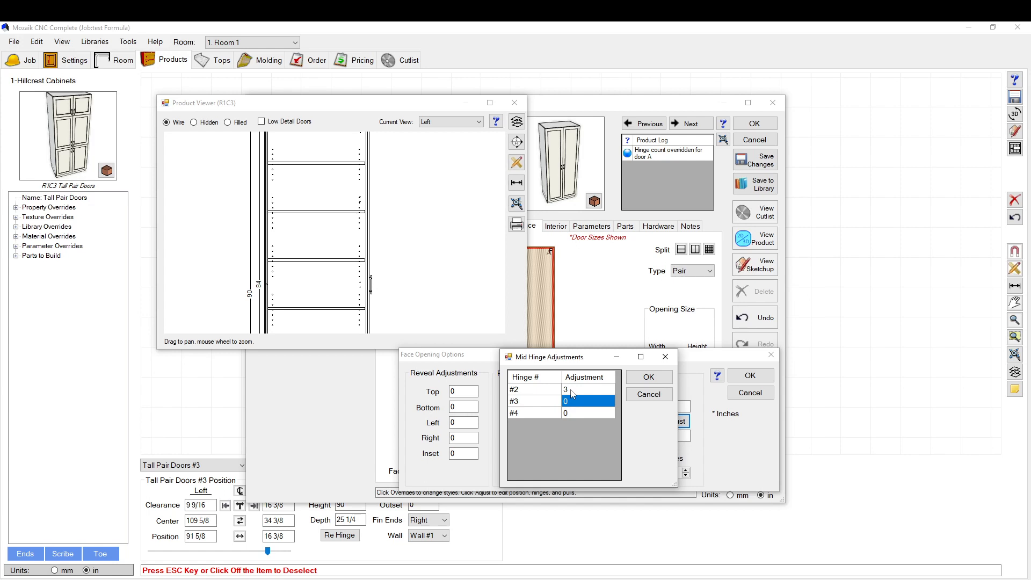
click(587, 412)
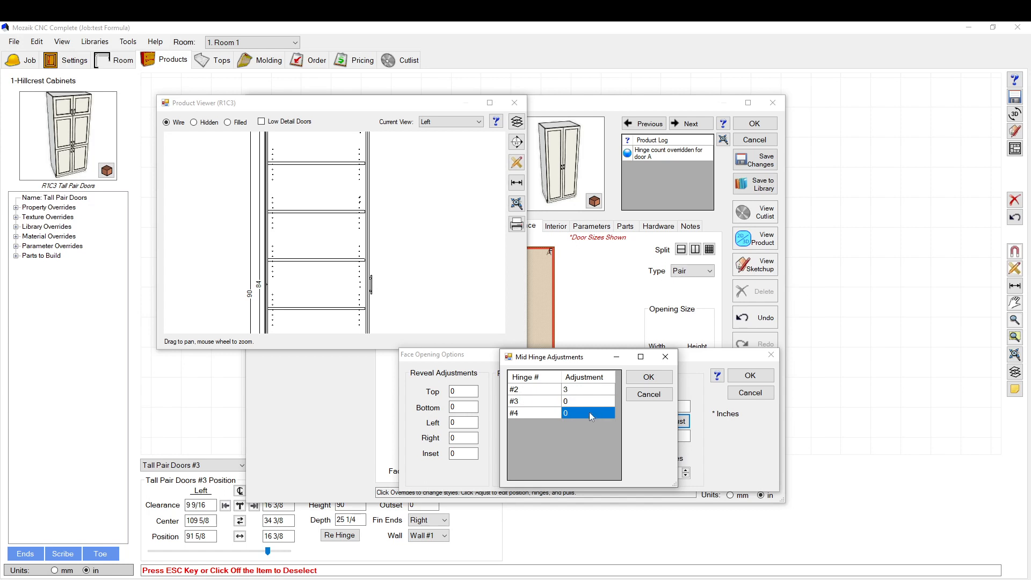
text(3)
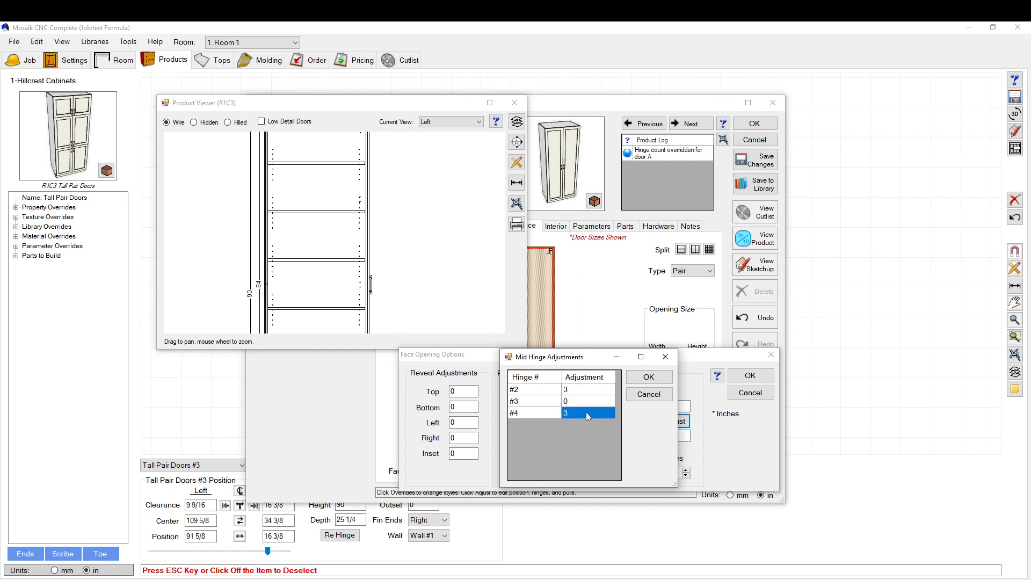
click(646, 377)
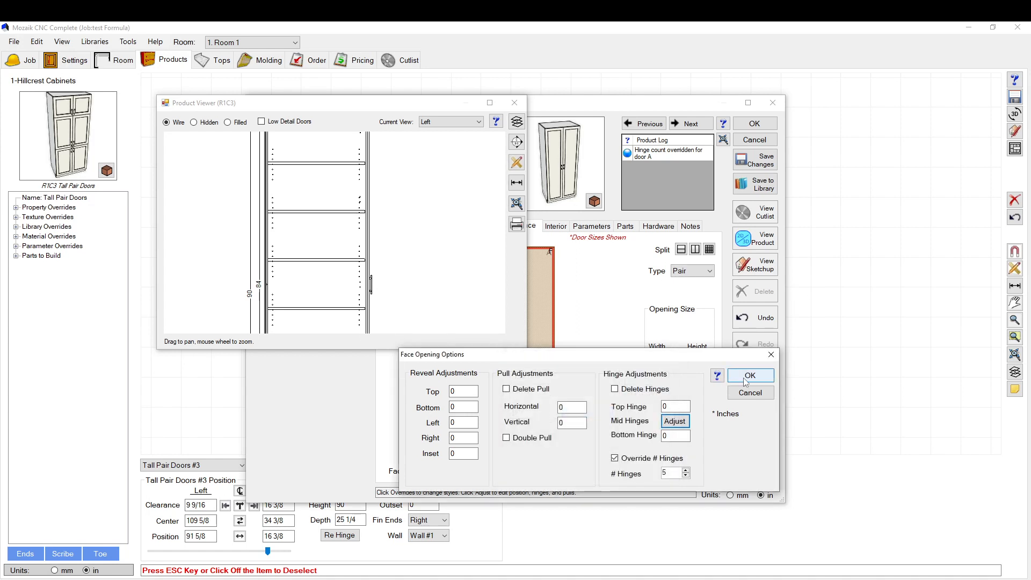
click(750, 375)
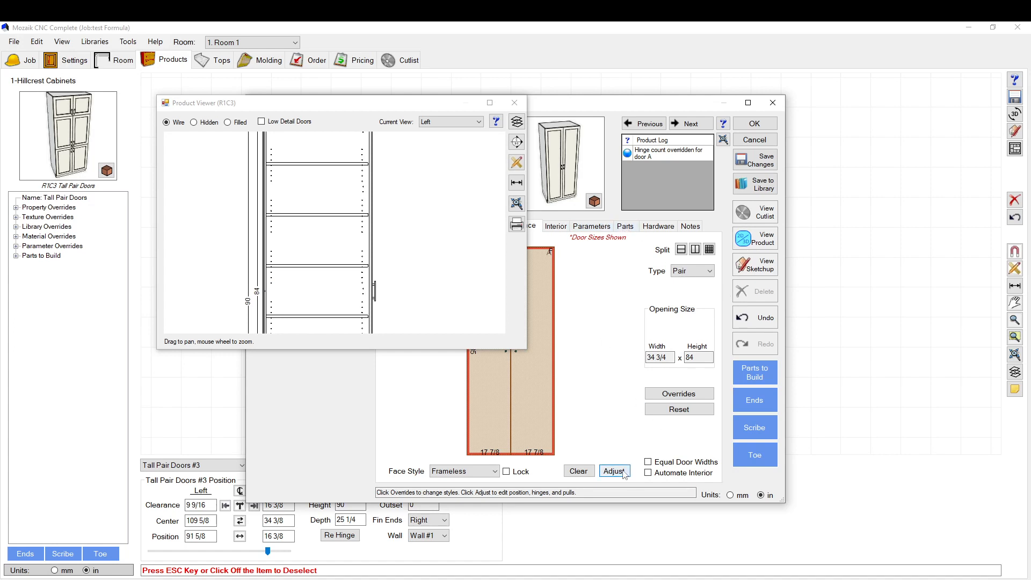
- Change the mid hinge adjustments to -3 for hinge #2 and 3 for hinge #4 to clear the shelves
click(613, 470)
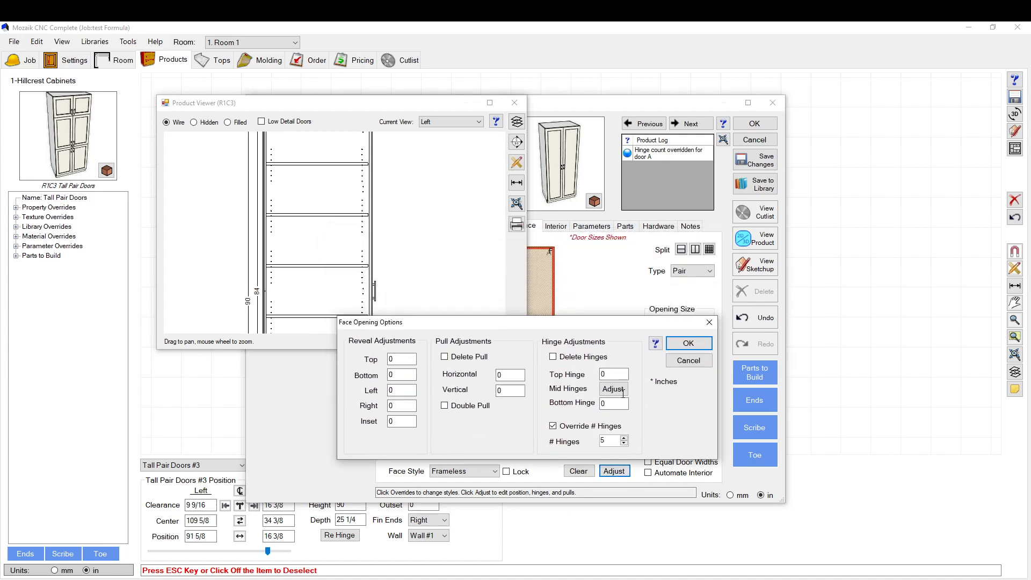
click(612, 389)
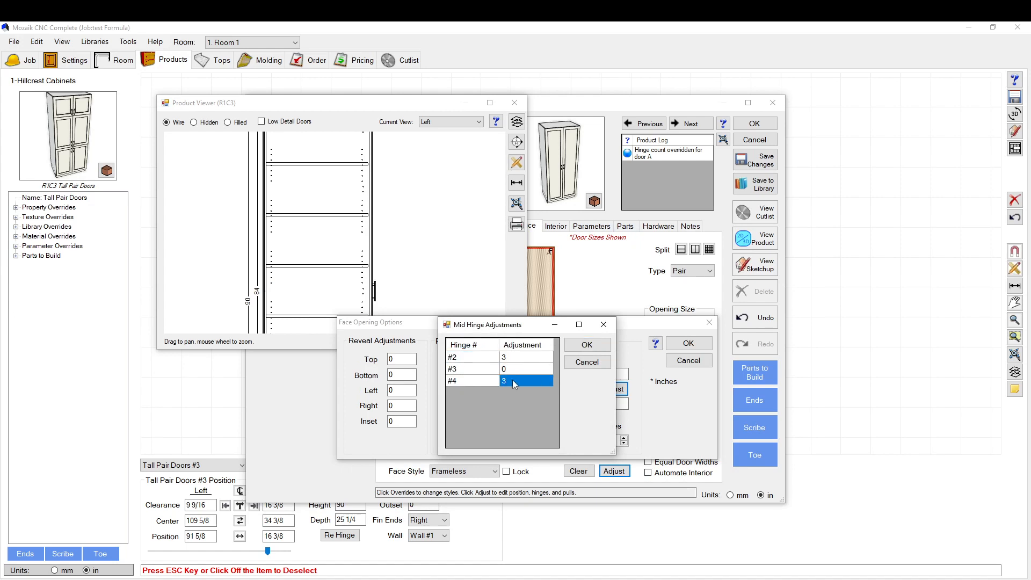
click(526, 380)
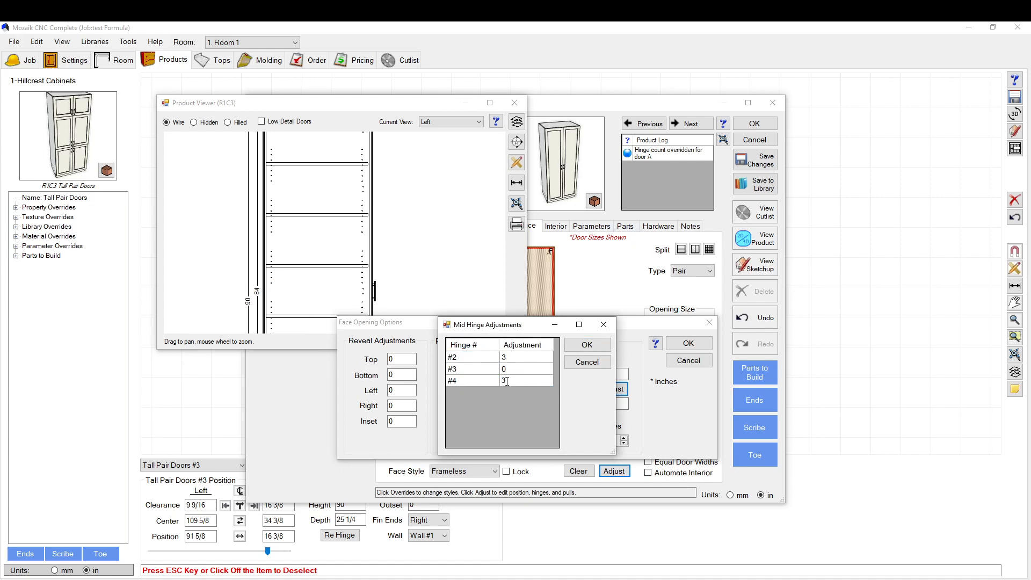
click(587, 345)
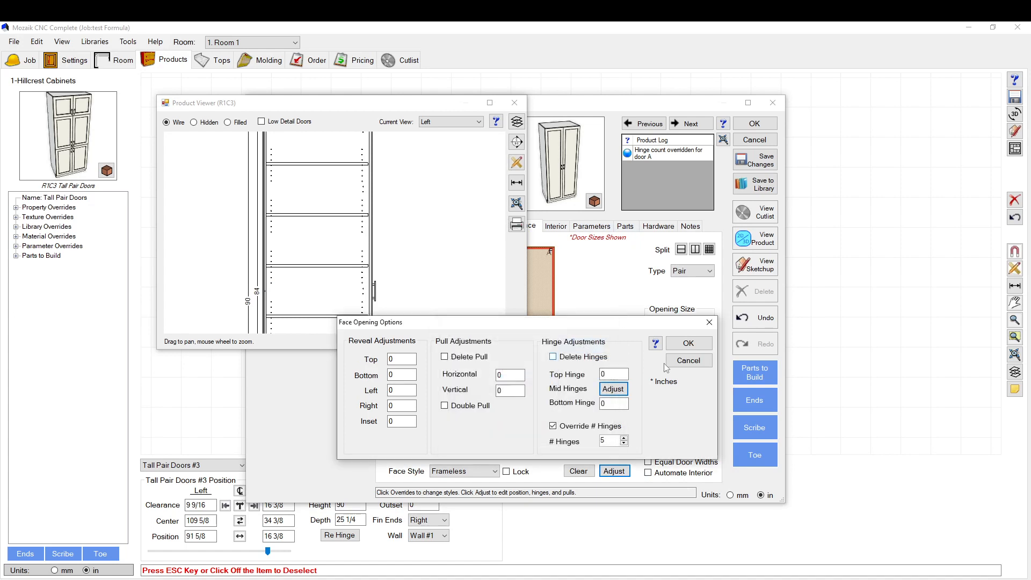
click(687, 342)
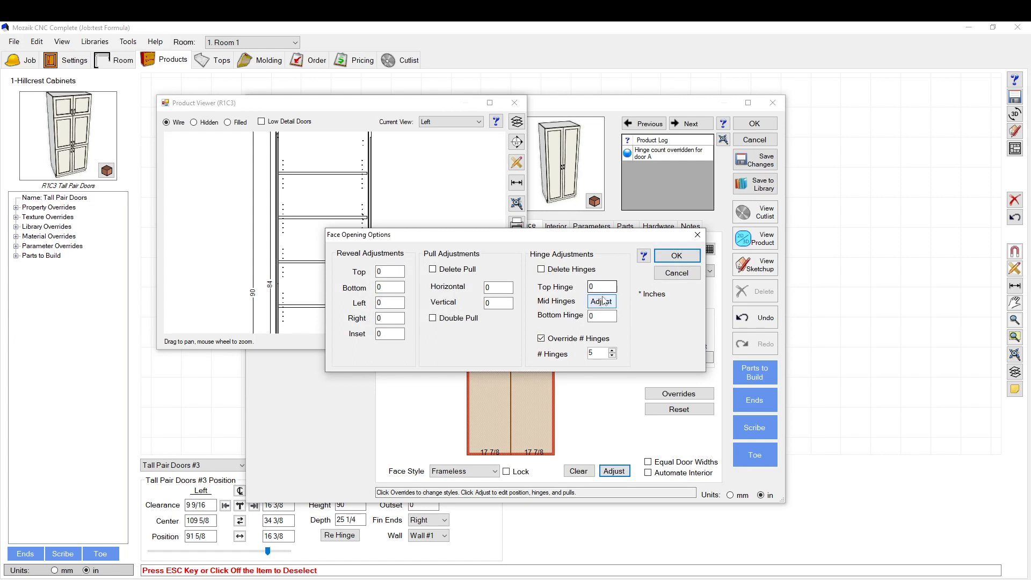
click(599, 300)
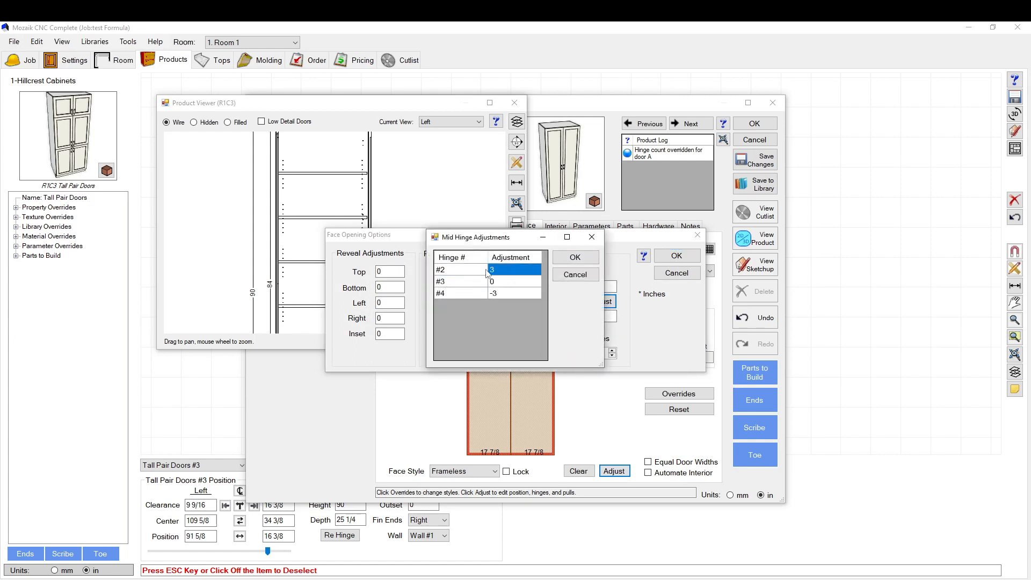
click(515, 269)
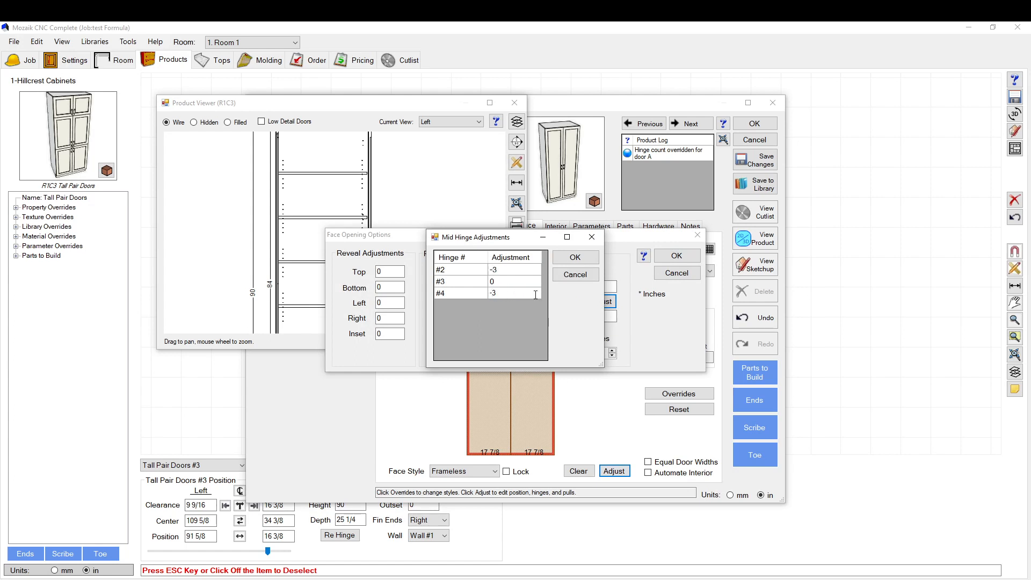
text(3)
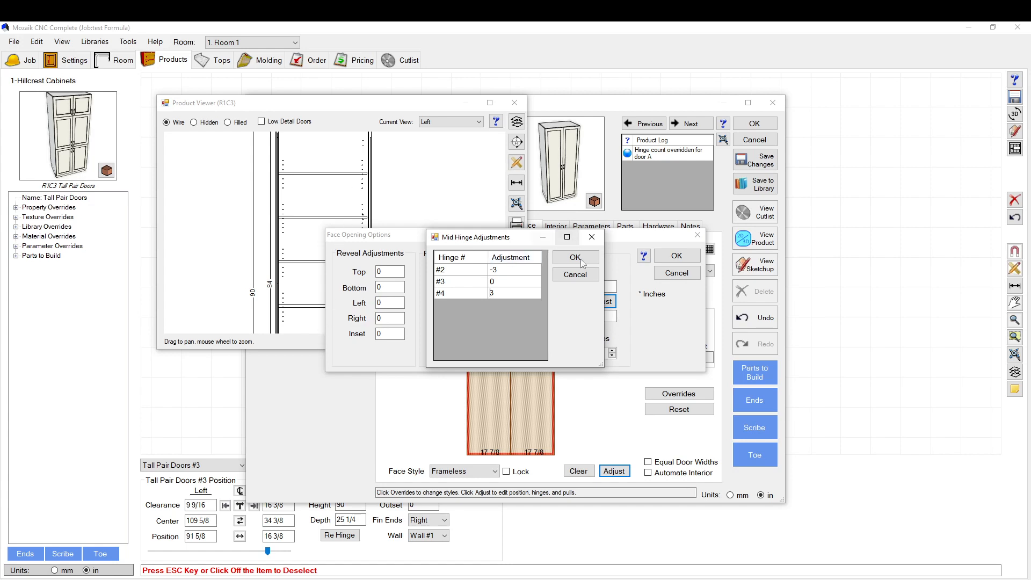
click(573, 256)
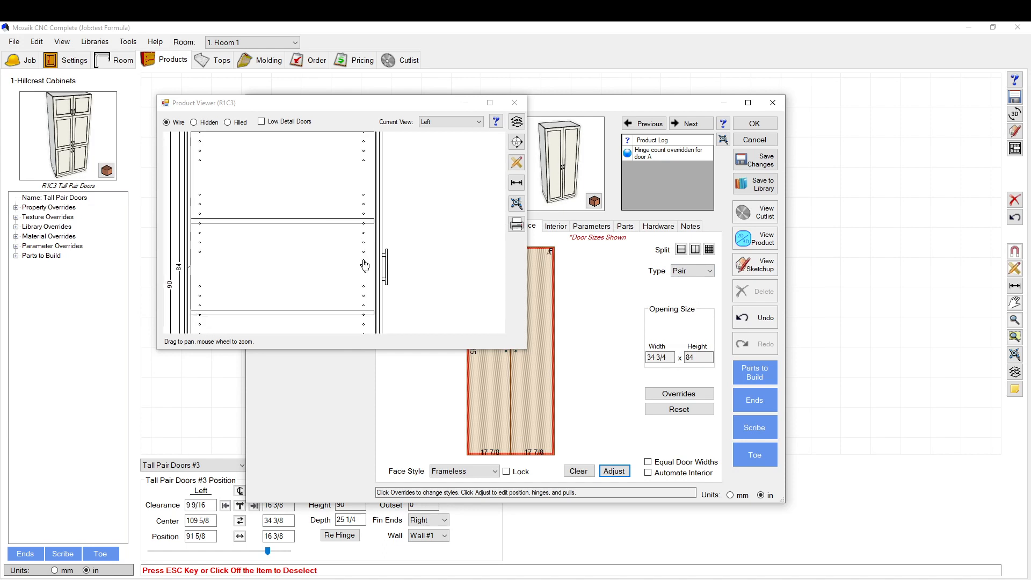
- Check the hinge layout on the cabinet side, close the Product Viewer and accept the cabinet changes
drag(365, 265, 371, 315)
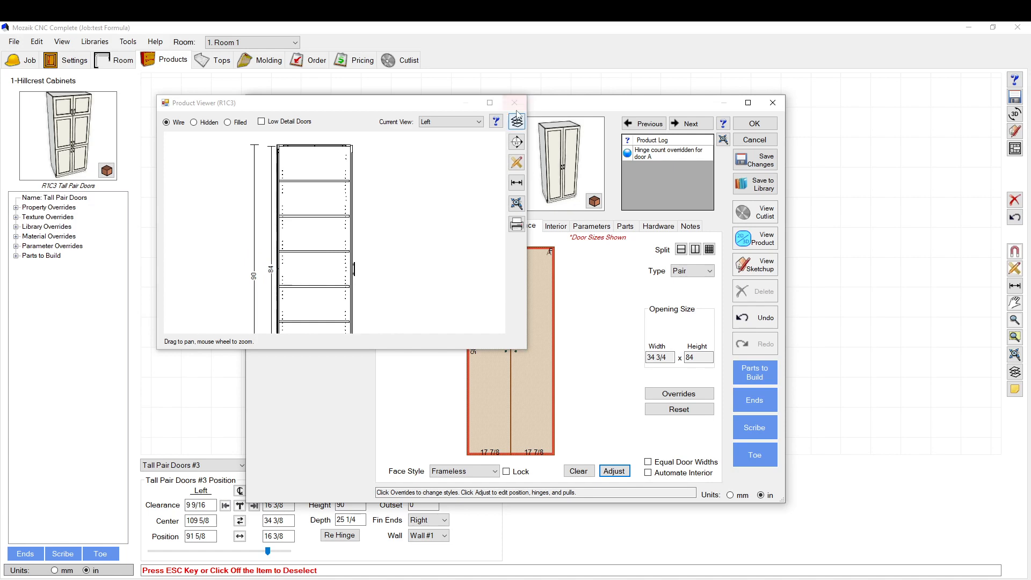
click(513, 103)
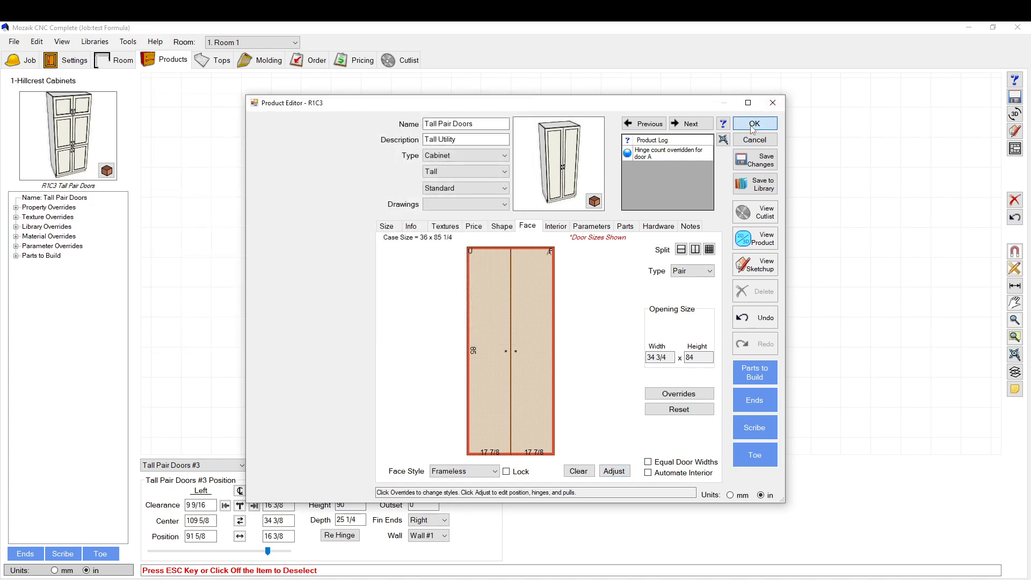
click(387, 225)
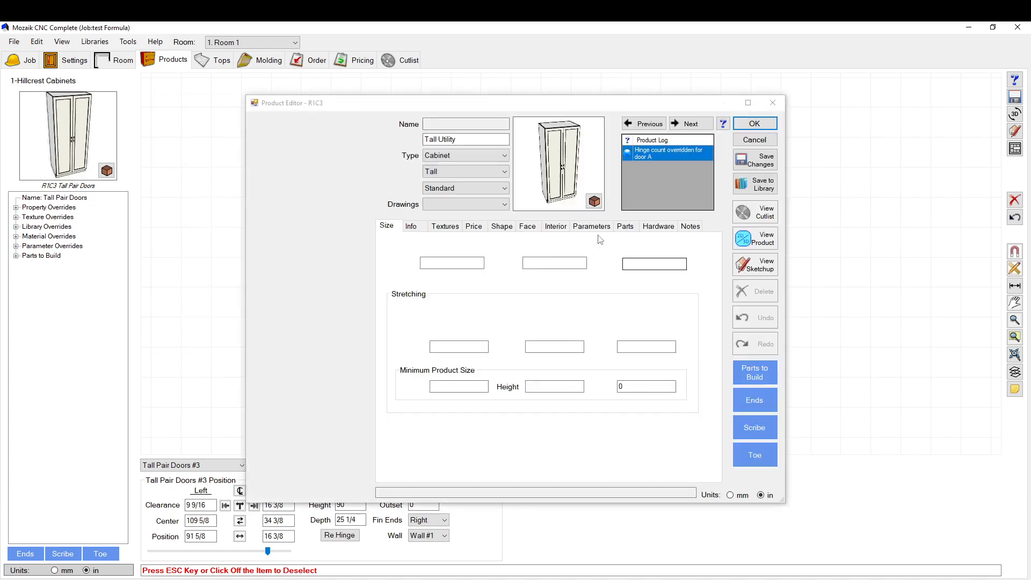